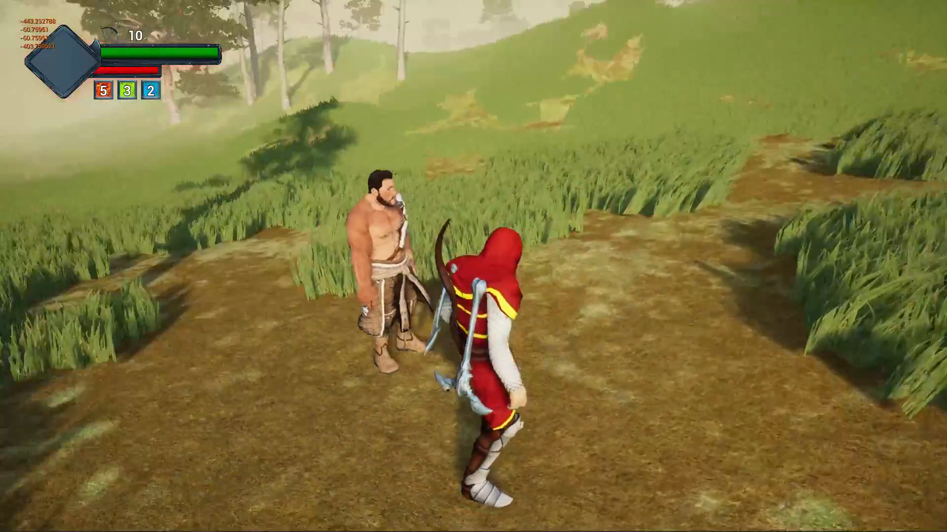
mouse_move(474, 266)
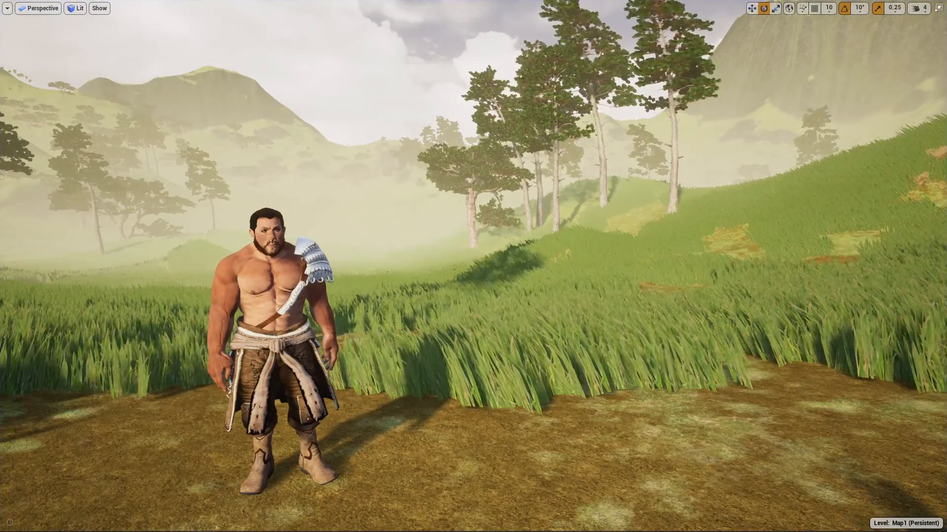
Step: Switch to the Brute skeletal mesh editor to see its facial morph target list
click(230, 6)
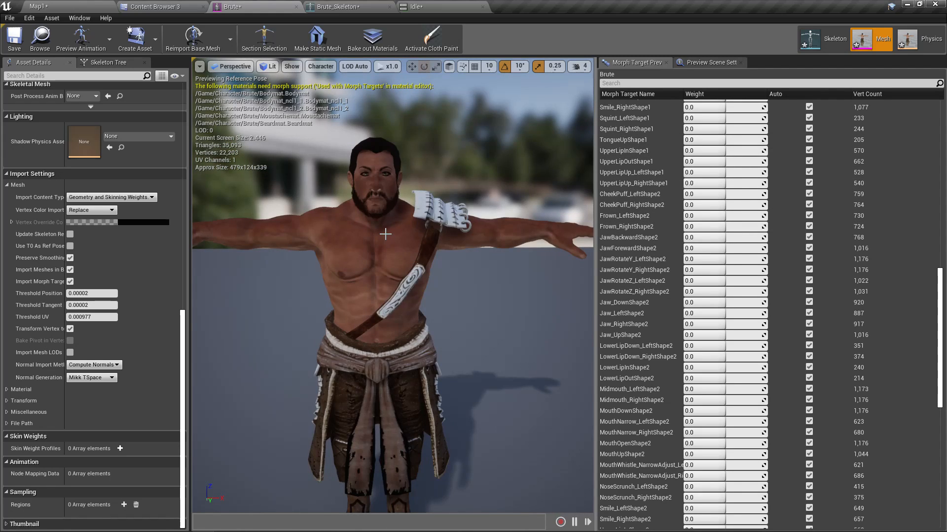
scroll(up, 3)
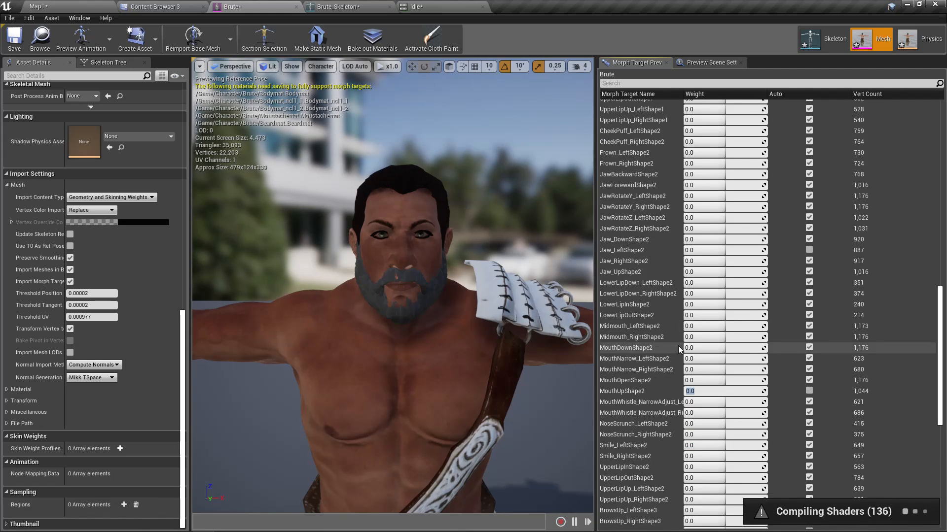
click(704, 467)
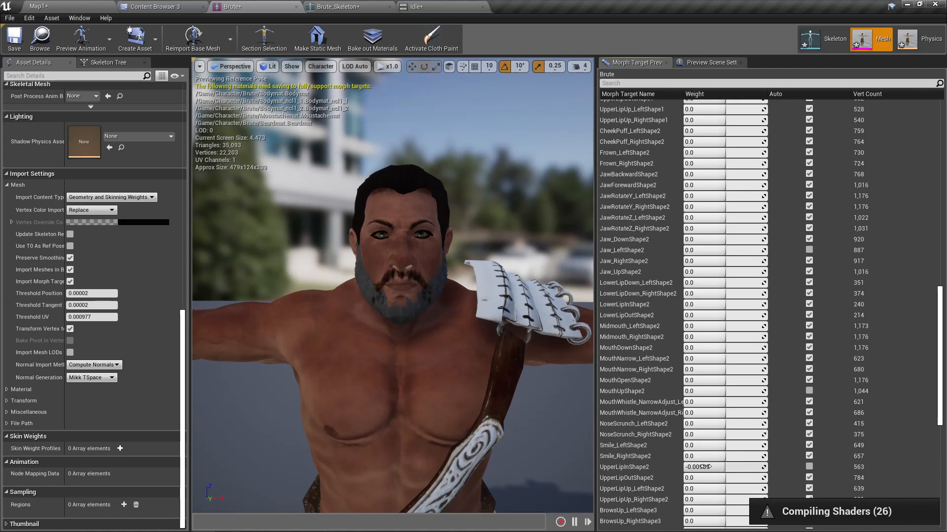
scroll(up, 3)
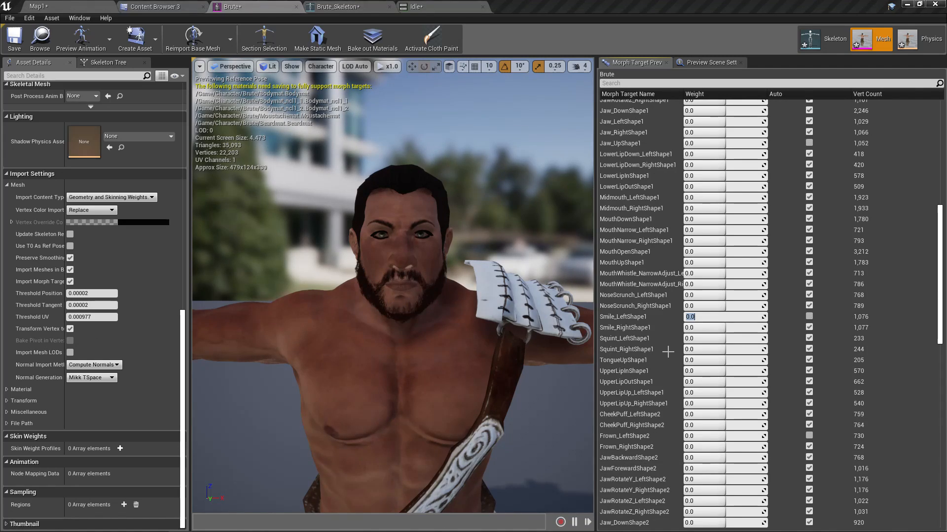
click(623, 316)
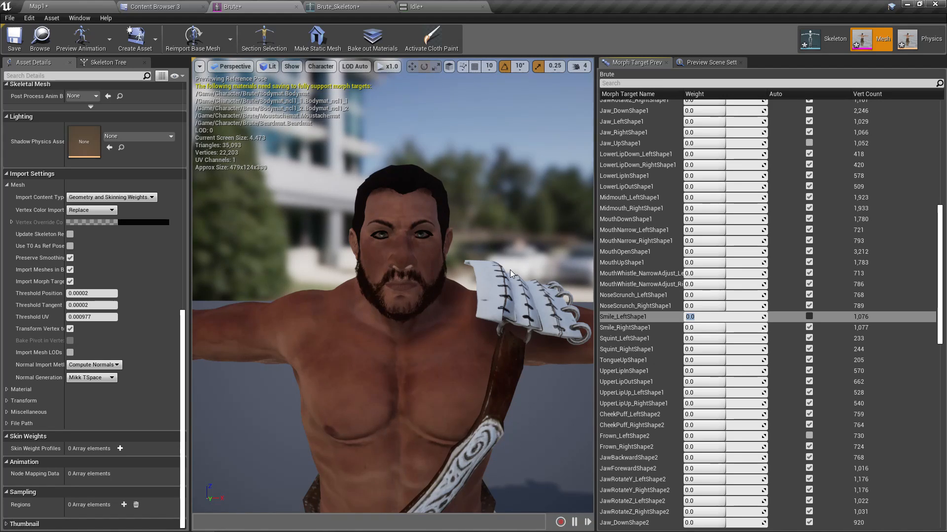
mouse_move(559, 274)
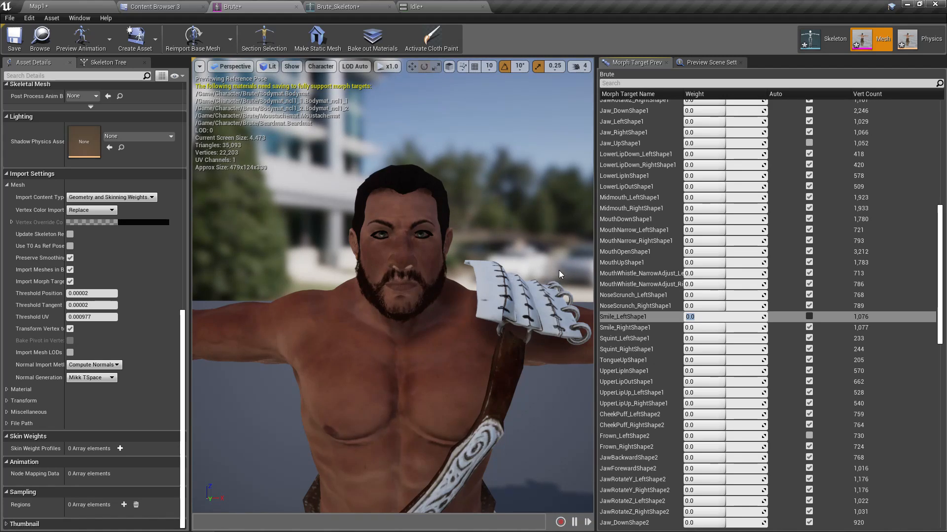
click(622, 317)
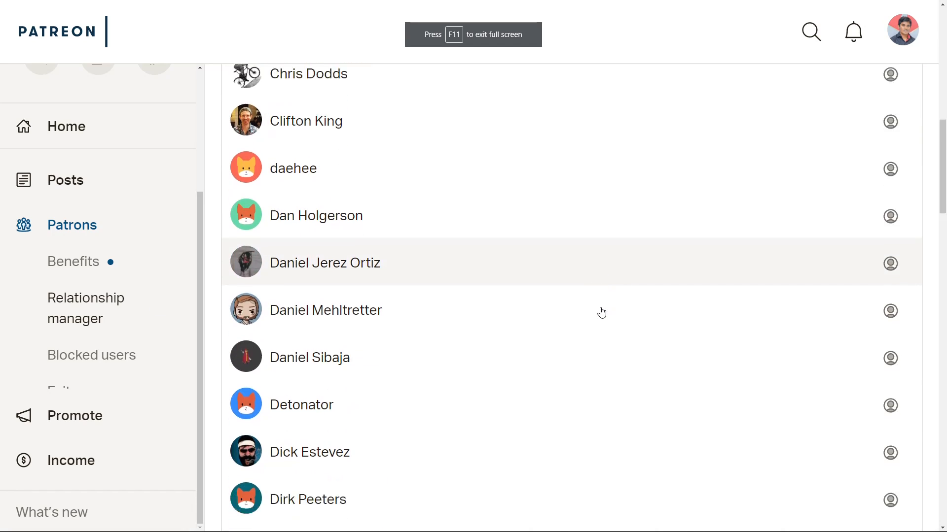
Step: Scroll the Patreon active patrons list and go to page 2 of 77 patrons
scroll(down, 3)
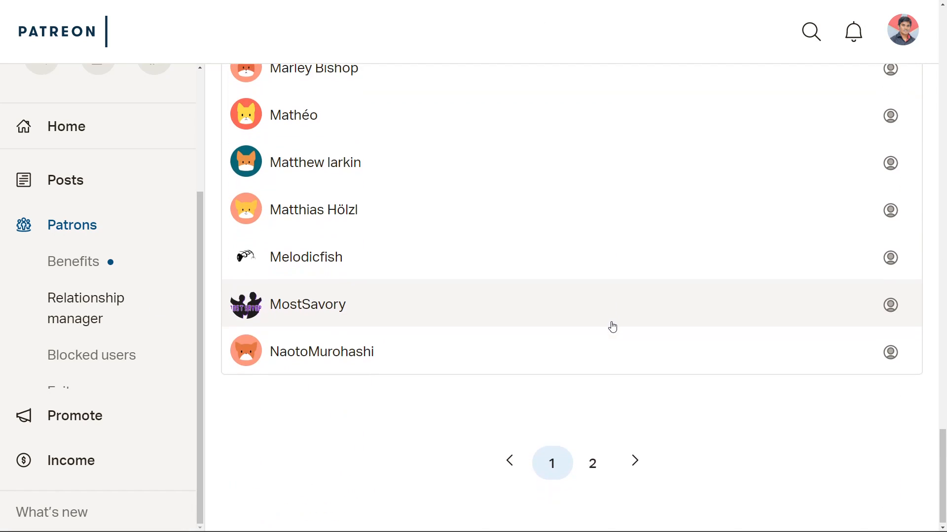
click(592, 463)
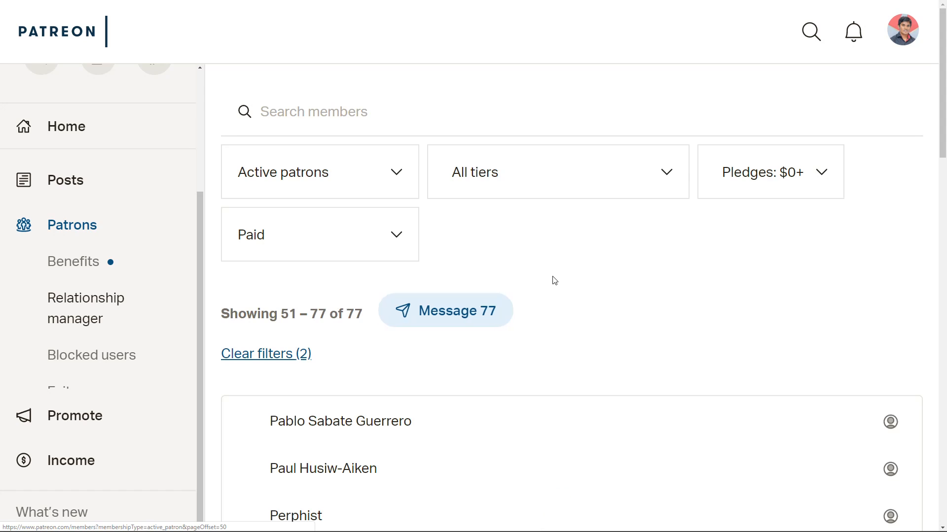
scroll(down, 3)
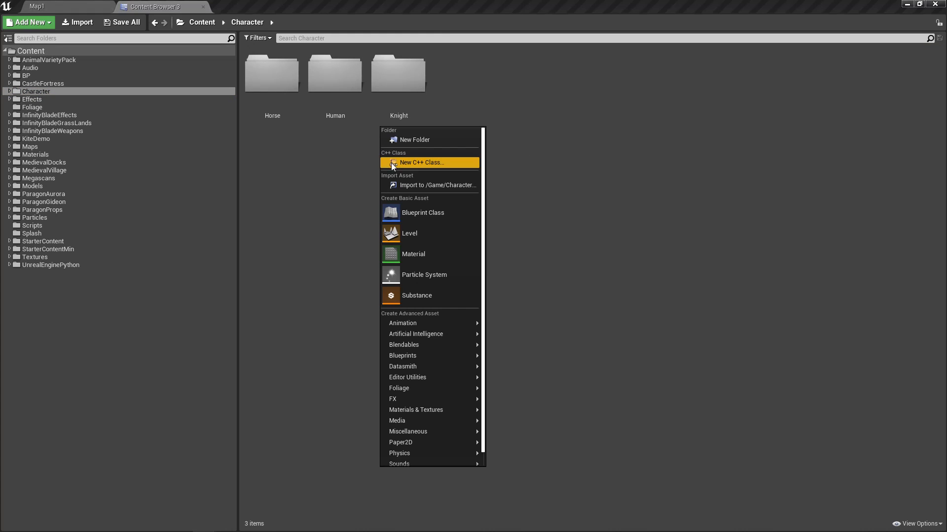
Step: Create a 'Brute' folder in Content/Character and import the Brute FBX into it
click(415, 140)
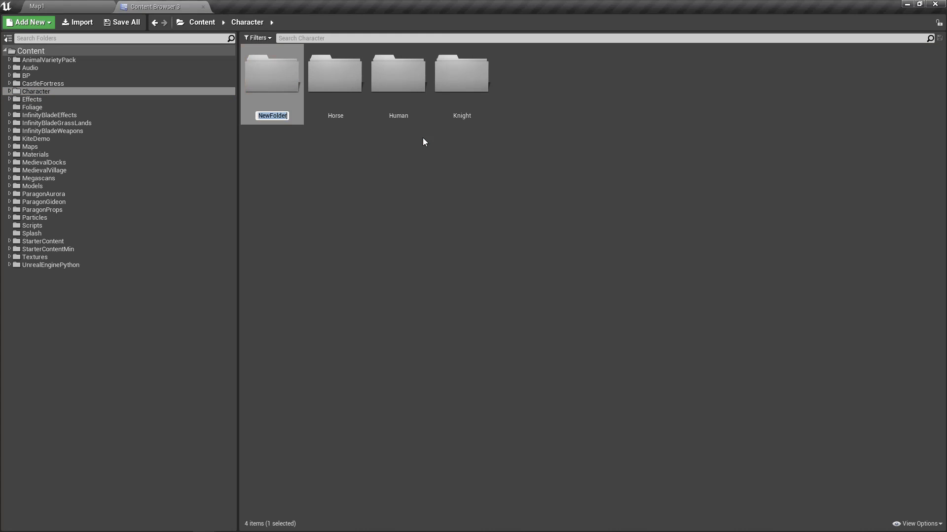
text(Brute)
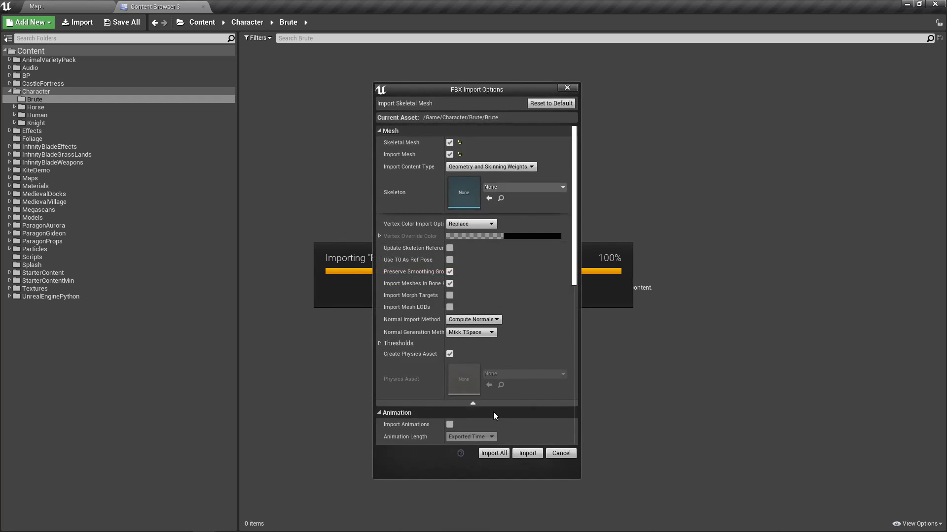
click(561, 186)
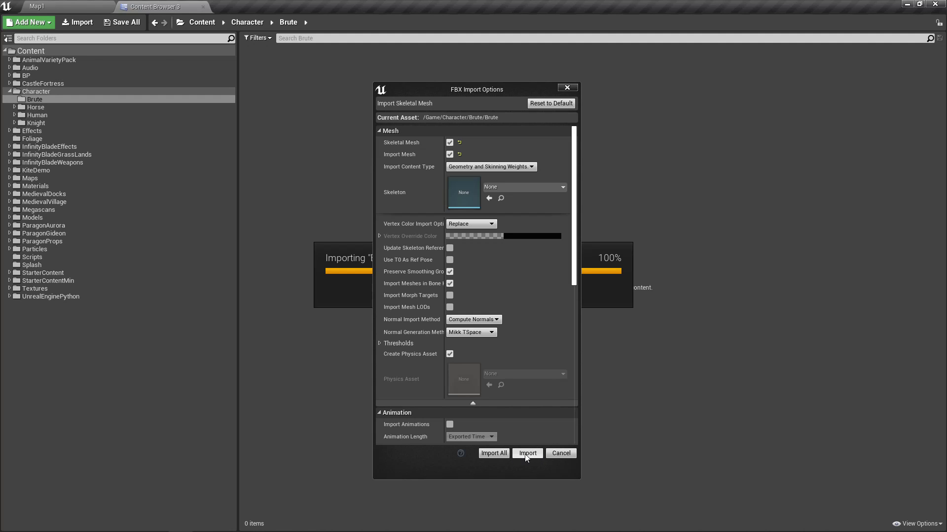
click(526, 454)
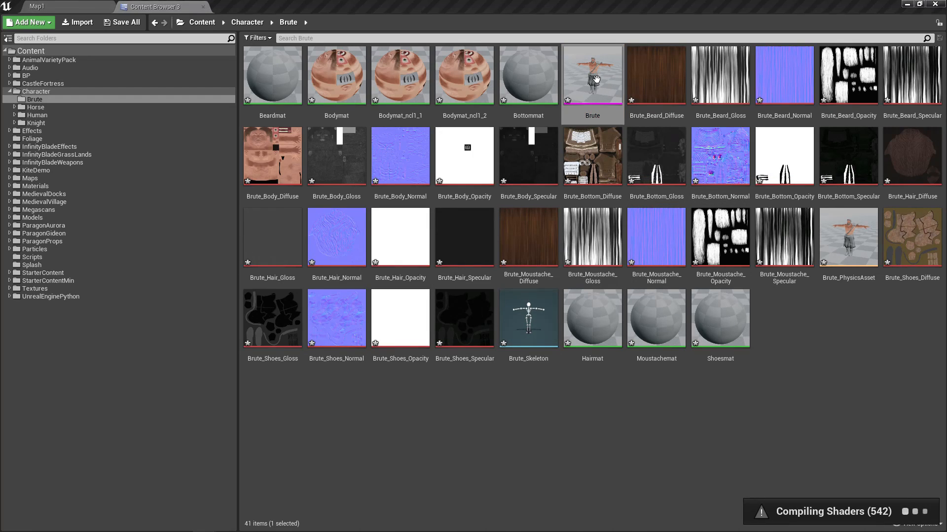
Step: Enable Import Morph Targets in the Brute mesh's import settings and reimport the base mesh
double_click(592, 75)
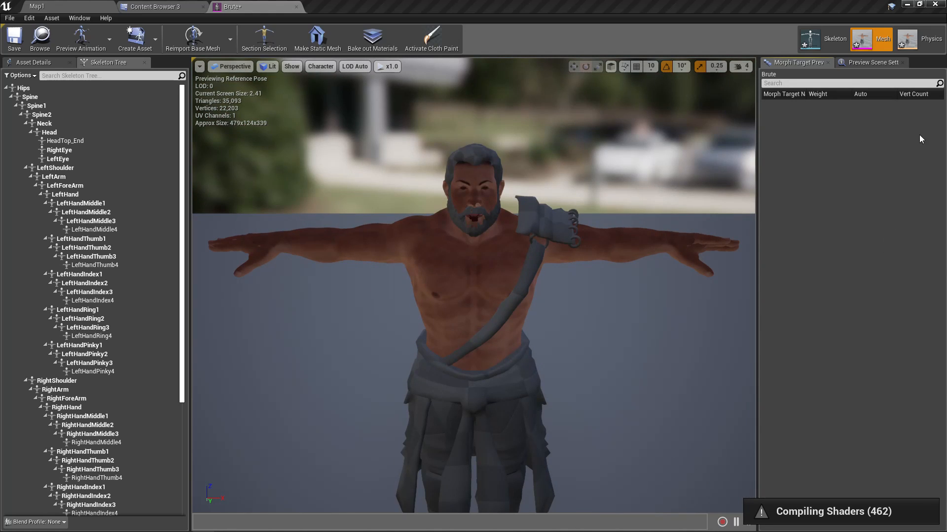
click(870, 62)
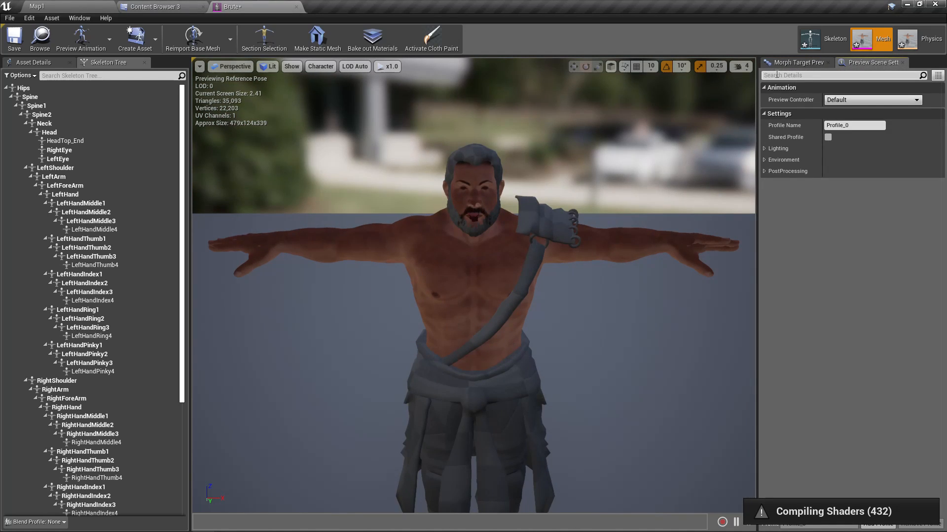
click(796, 62)
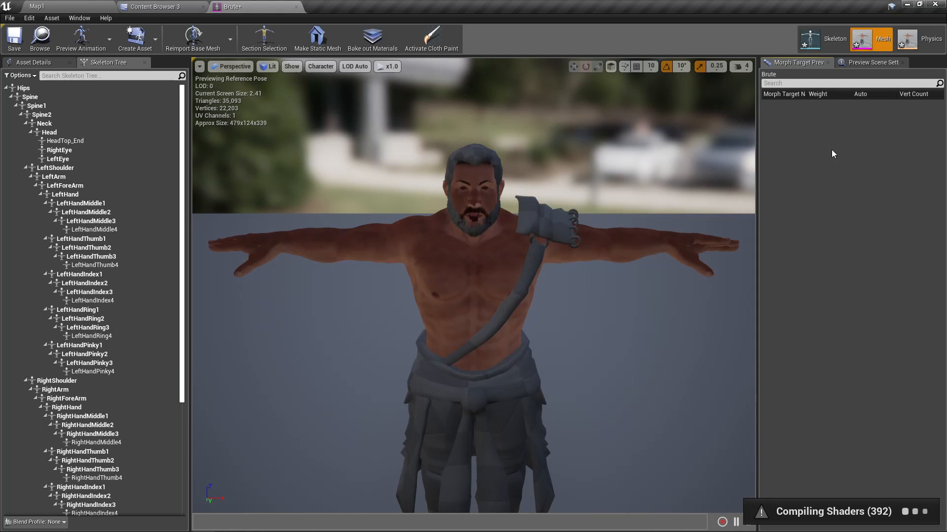
mouse_move(848, 159)
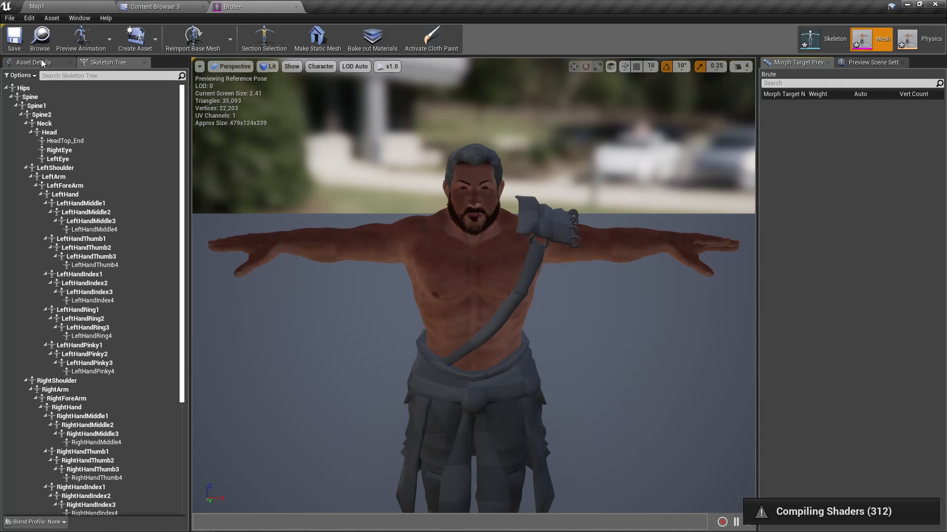
click(32, 62)
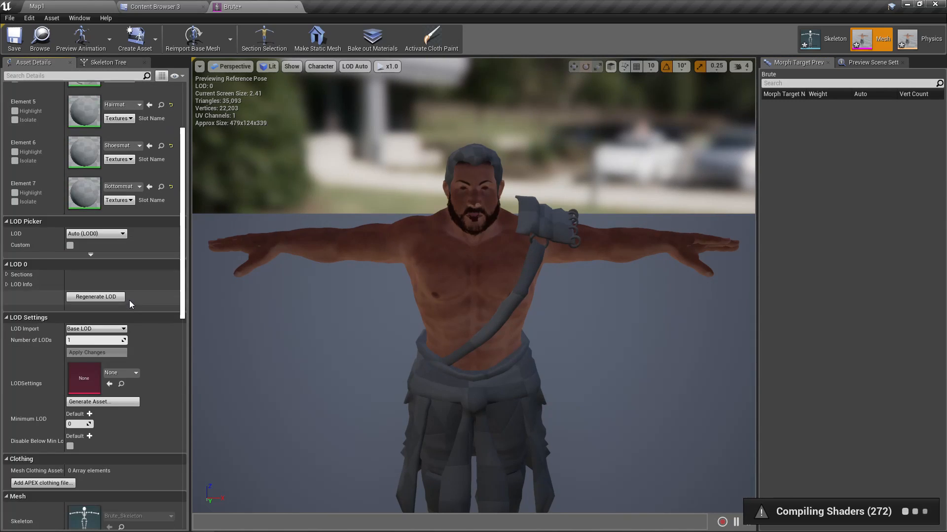
scroll(down, 3)
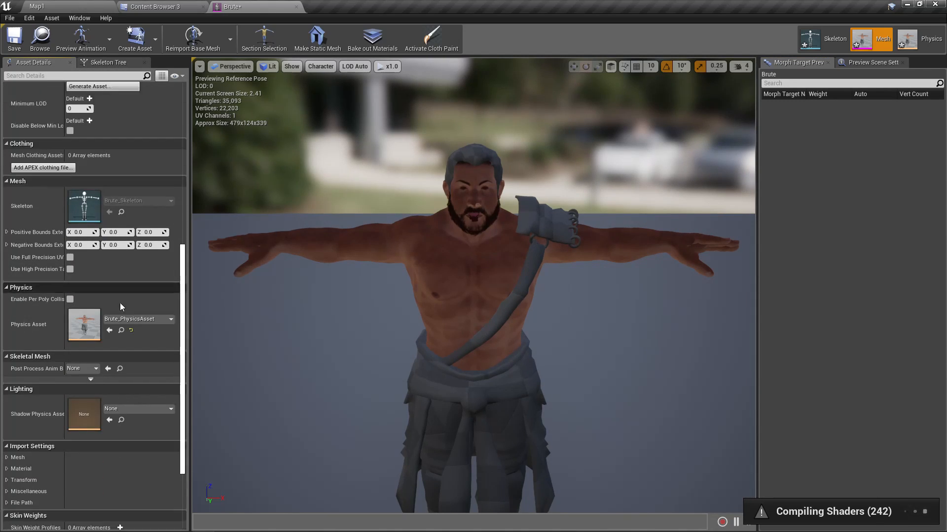
scroll(down, 3)
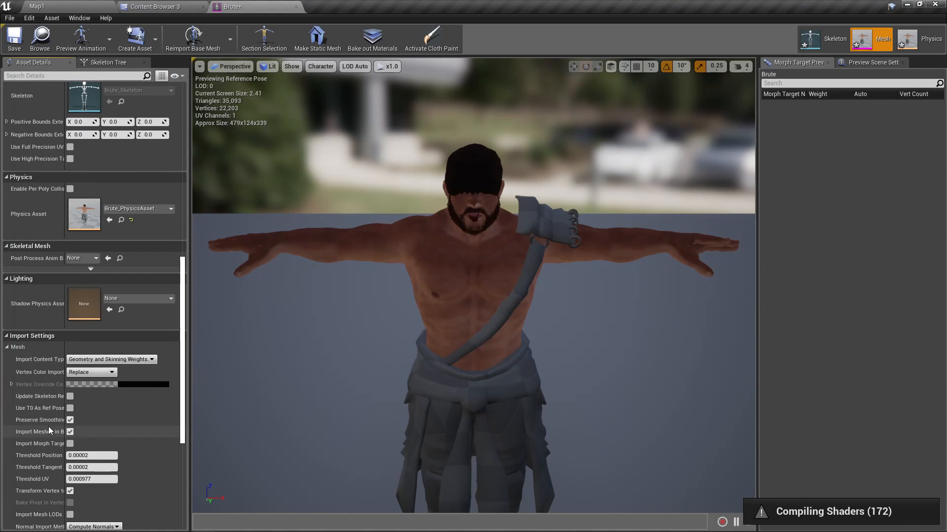
scroll(down, 3)
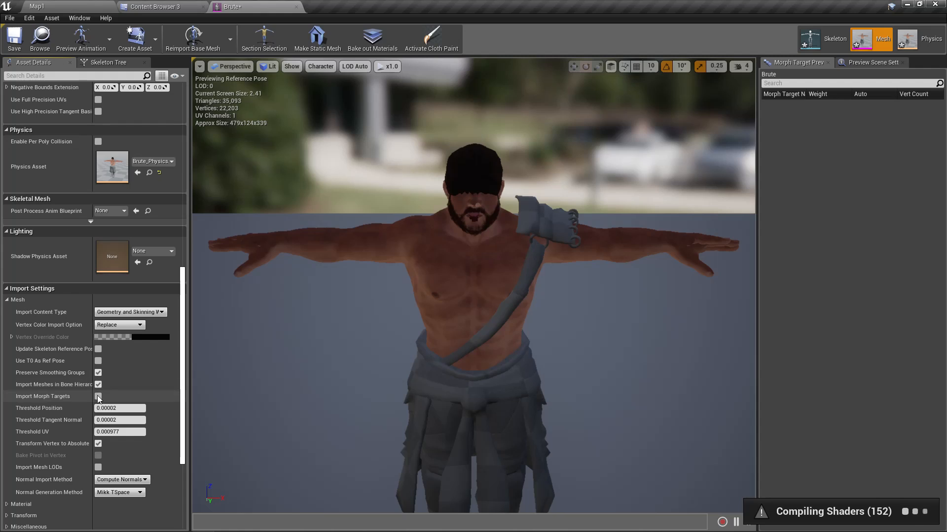
mouse_move(99, 397)
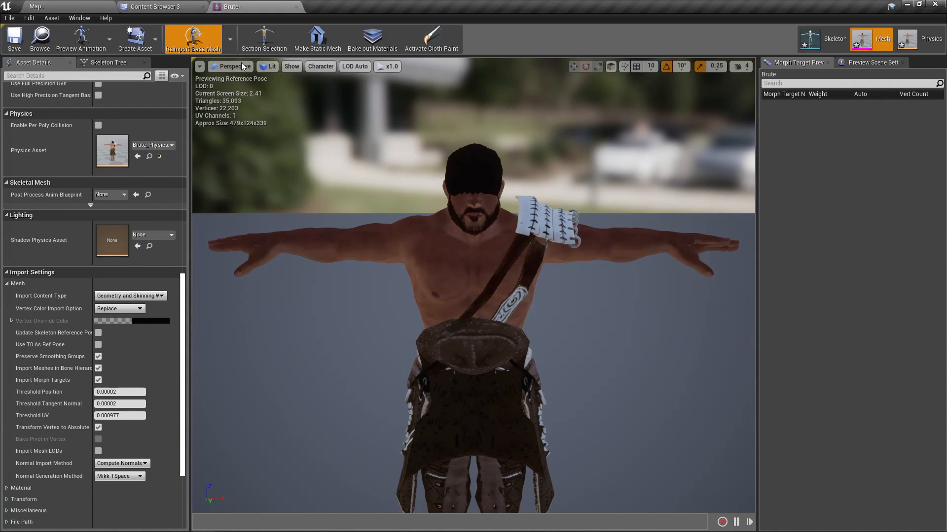
click(193, 38)
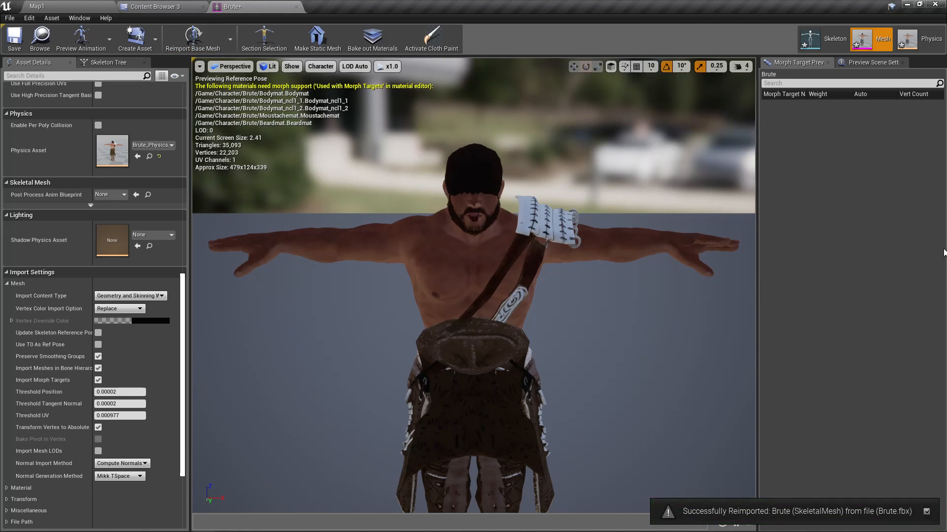
mouse_move(932, 222)
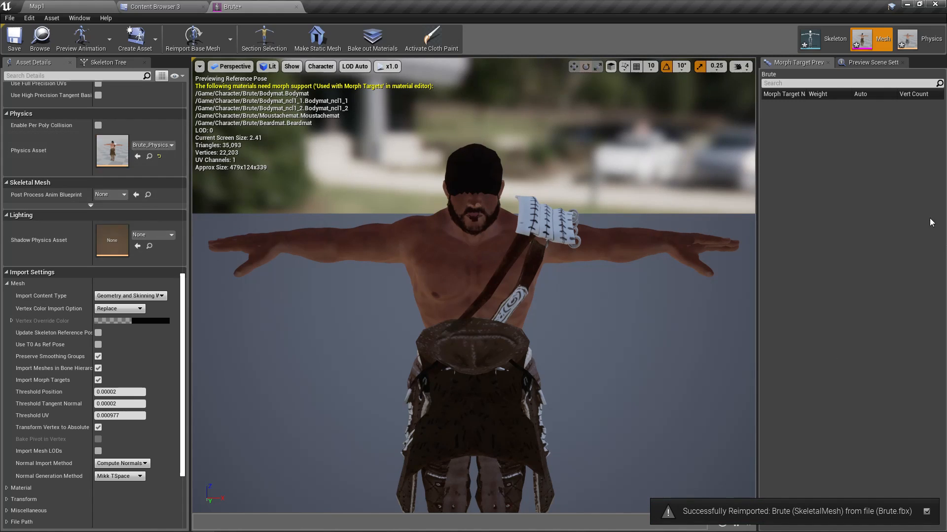
mouse_move(296, 6)
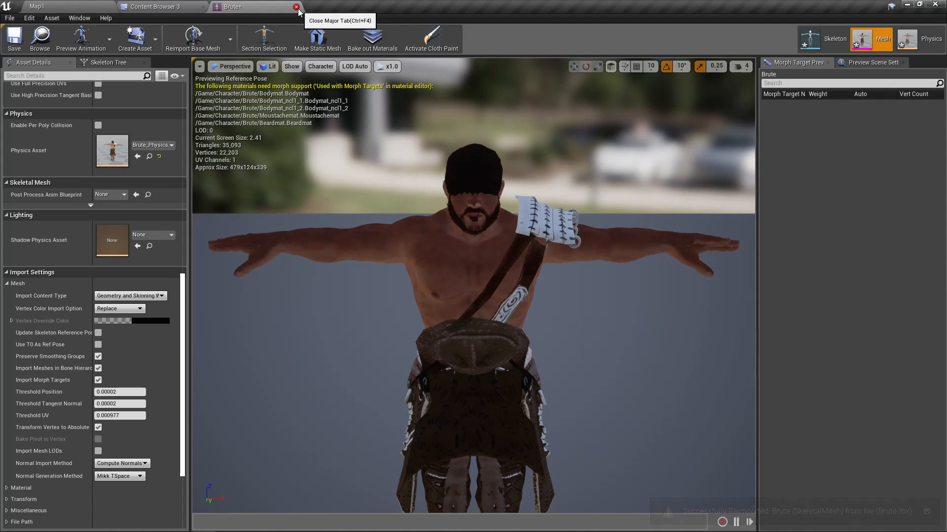
Step: Open the Brute mesh, browse its 132 morph targets, and open the Bodymat material
click(296, 6)
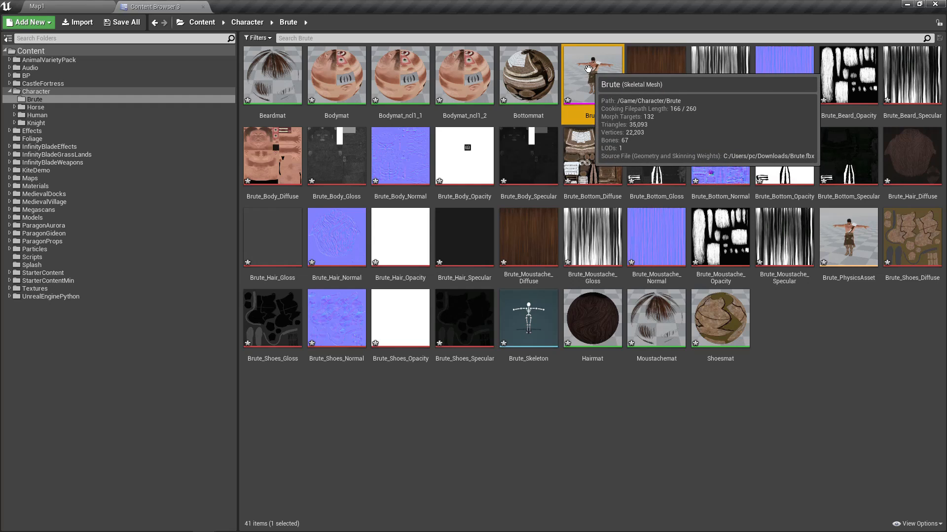
mouse_move(591, 76)
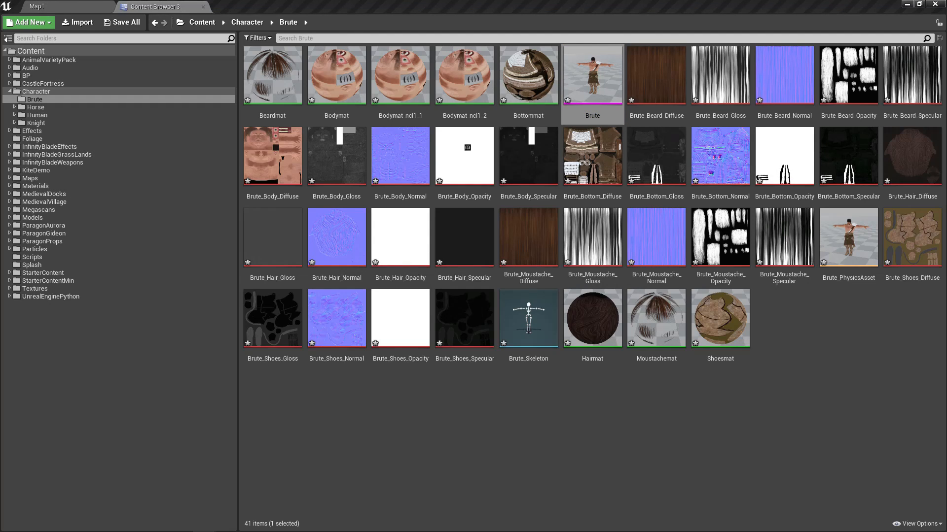
double_click(591, 75)
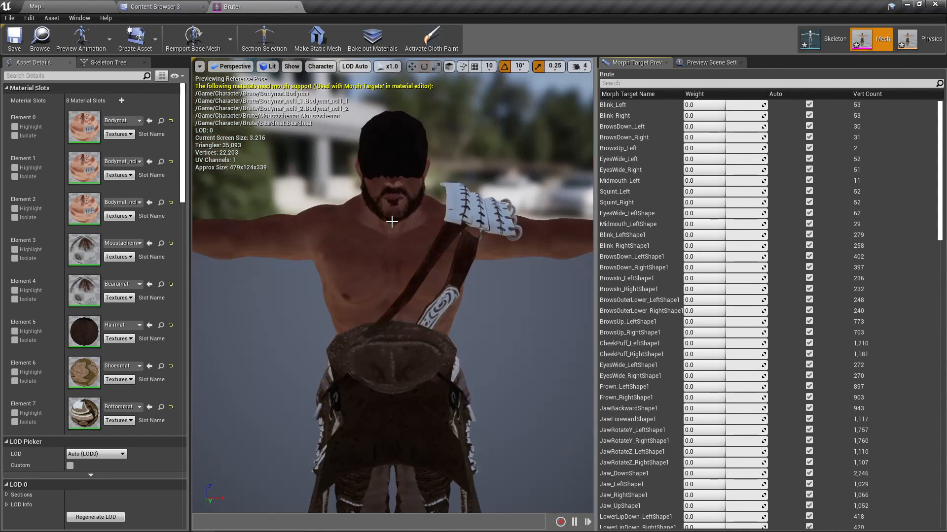
scroll(down, 3)
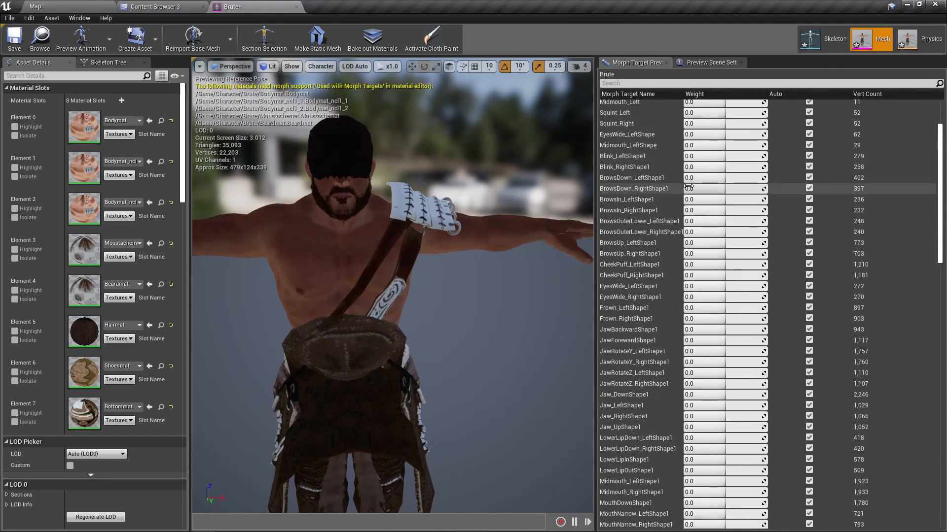
scroll(down, 3)
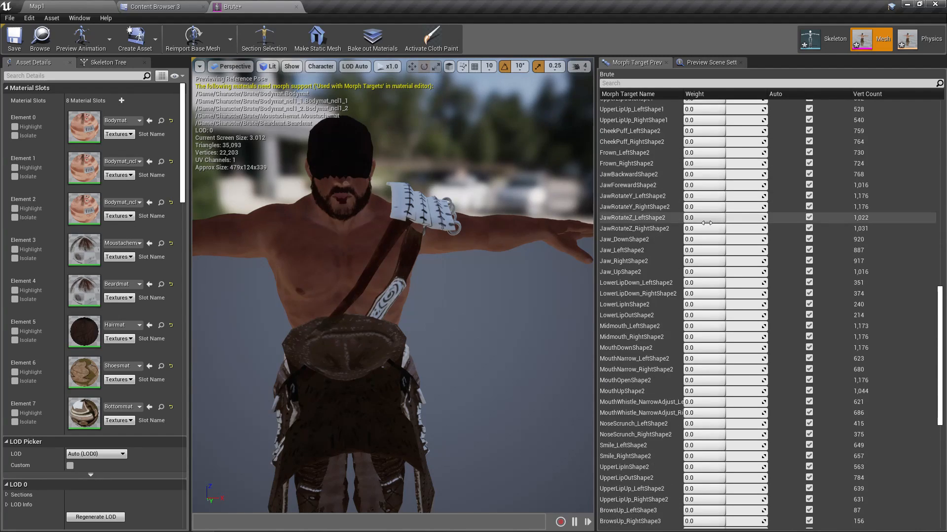
scroll(up, 3)
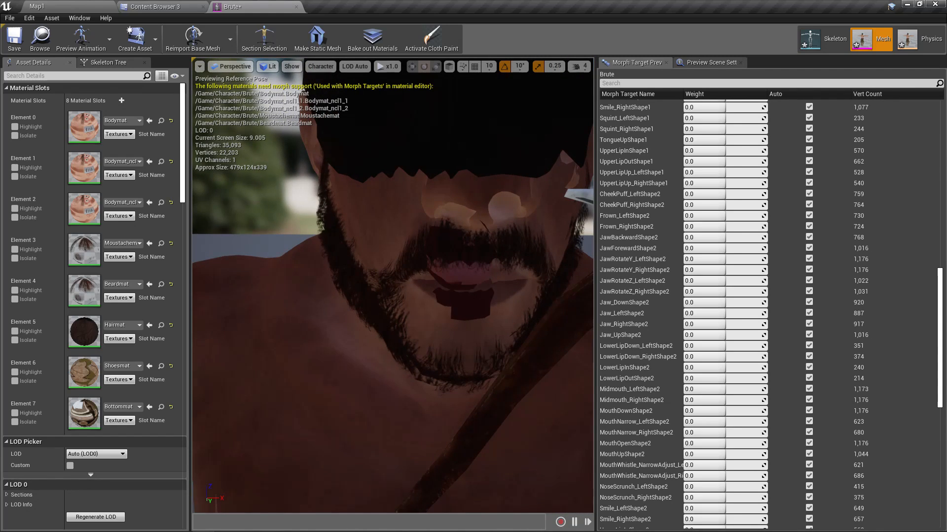
scroll(down, 3)
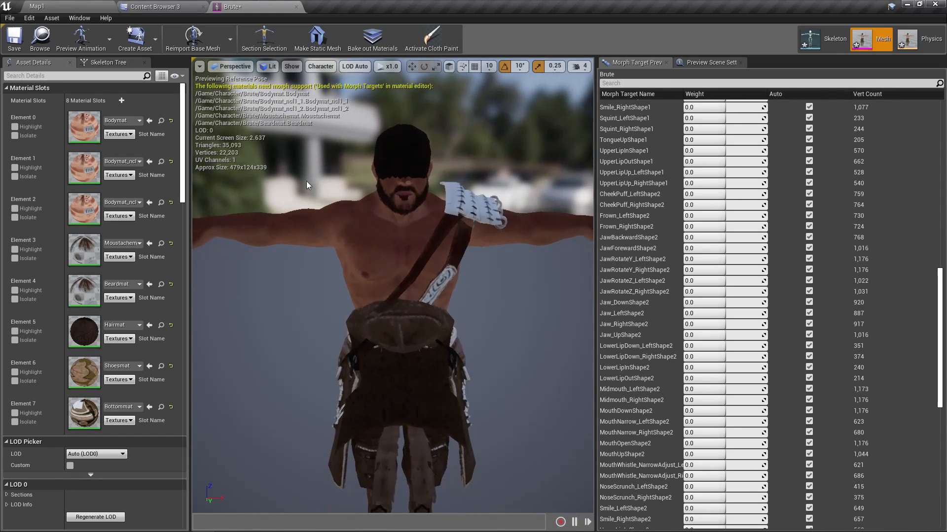
double_click(84, 127)
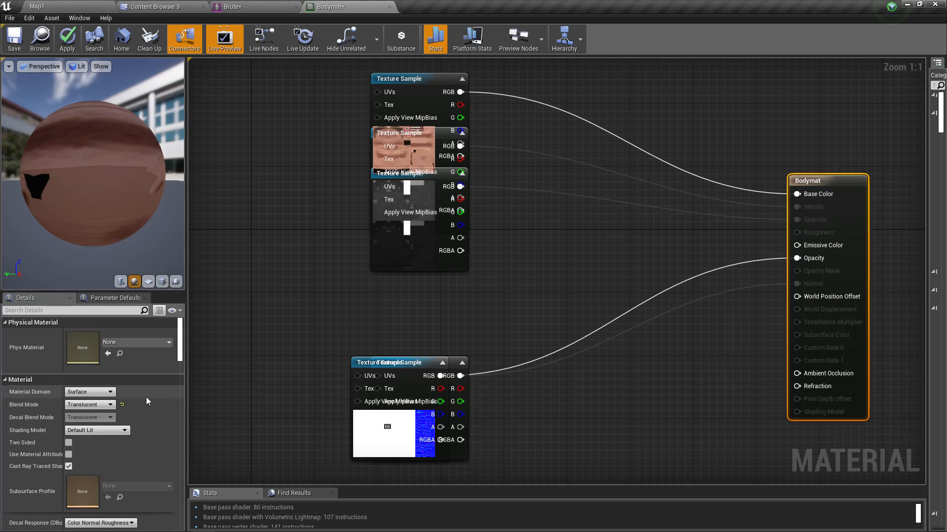
Step: Set Bodymat's Blend Mode to Opaque and apply the change
click(89, 404)
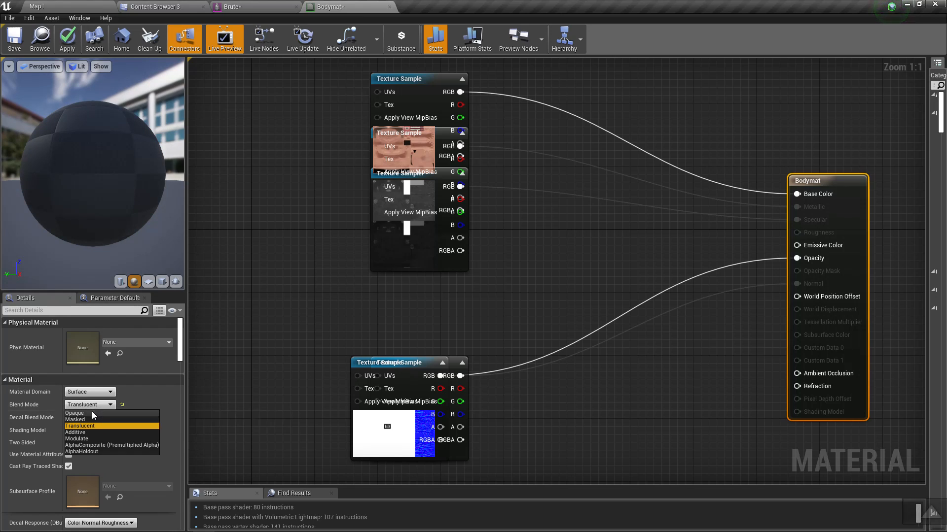
click(75, 414)
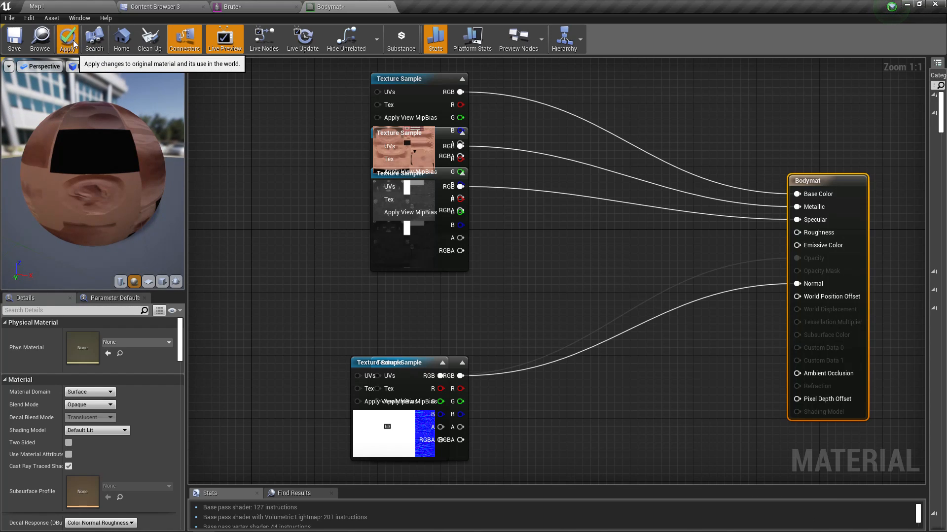
click(67, 38)
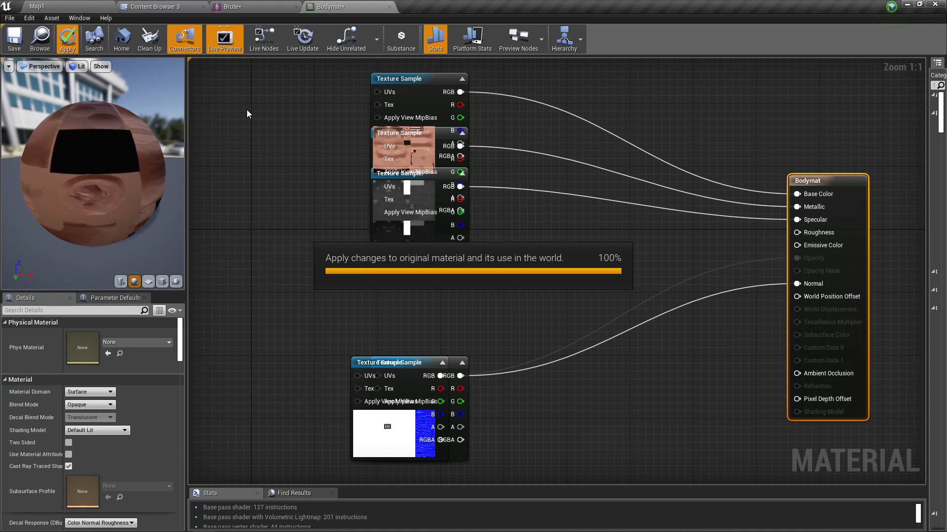
click(67, 38)
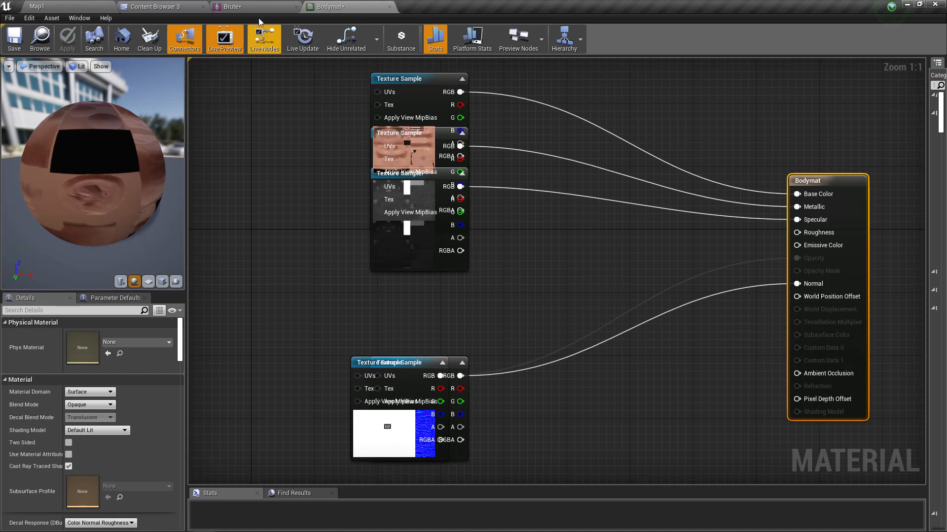
Step: View the Brute mesh preview with its now-opaque body material
click(162, 6)
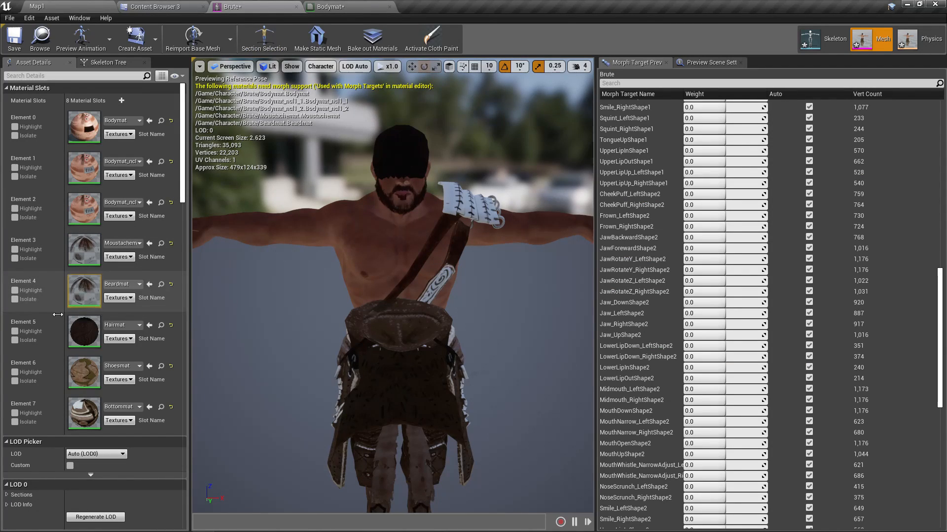
mouse_move(92, 164)
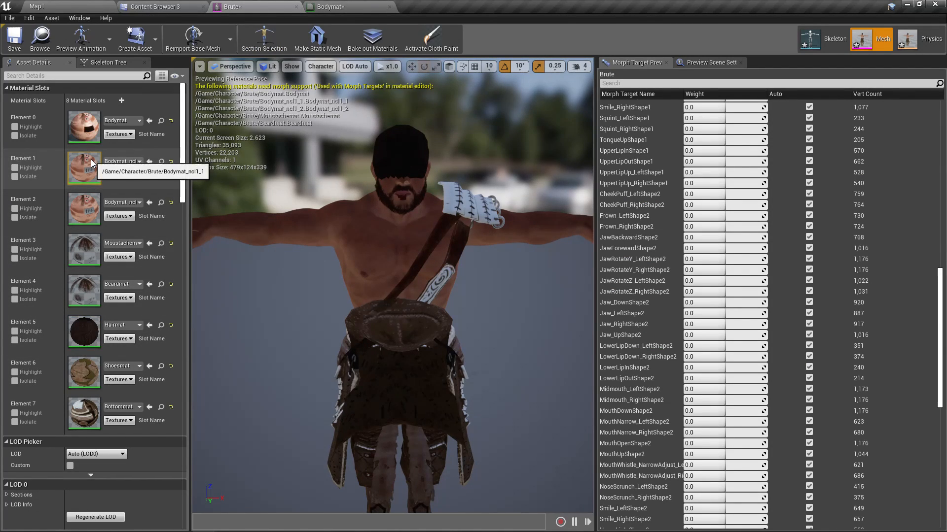
mouse_move(77, 327)
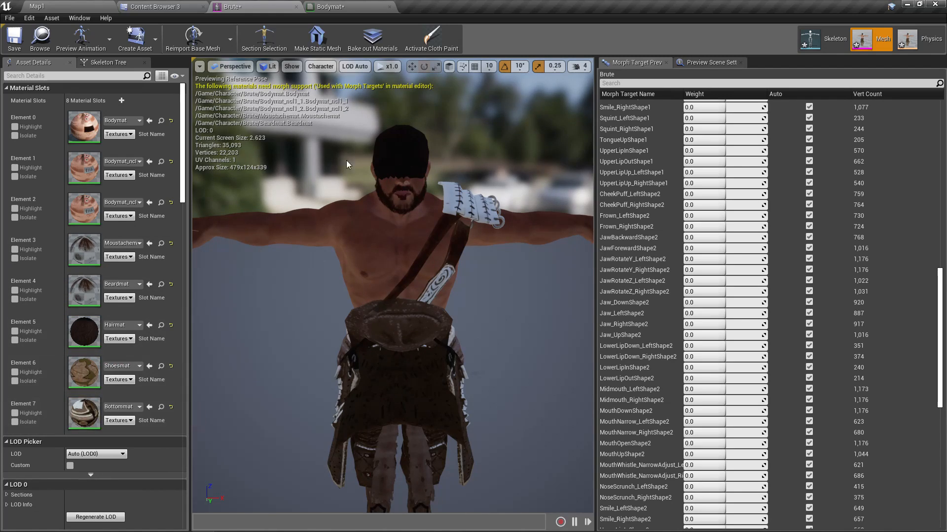
mouse_move(40, 38)
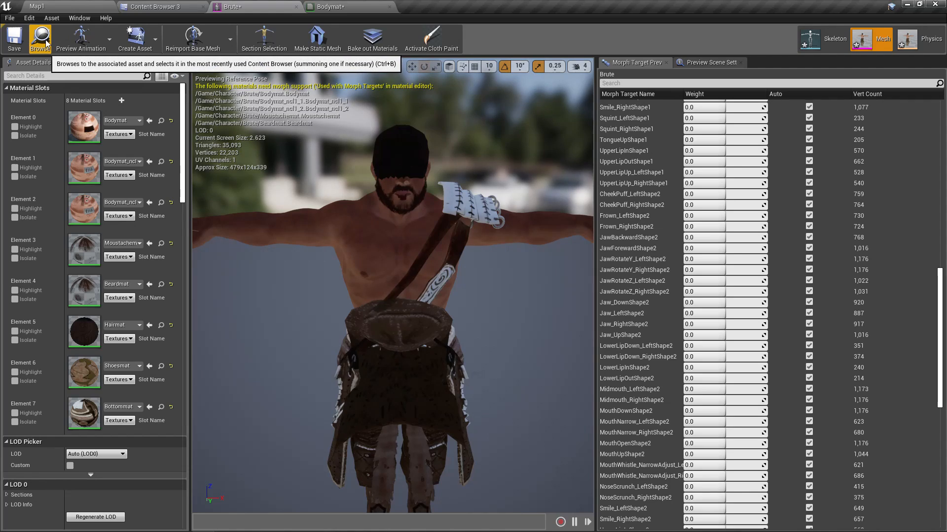
click(39, 37)
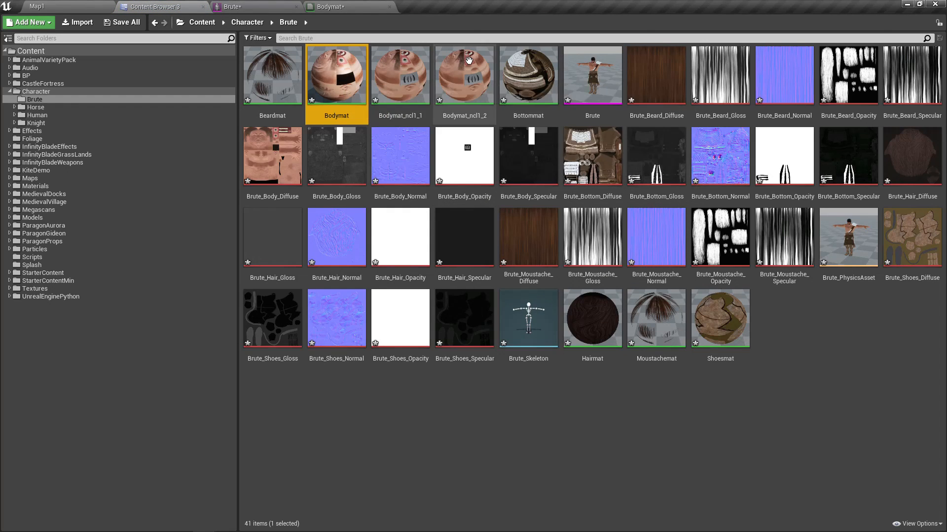
click(720, 318)
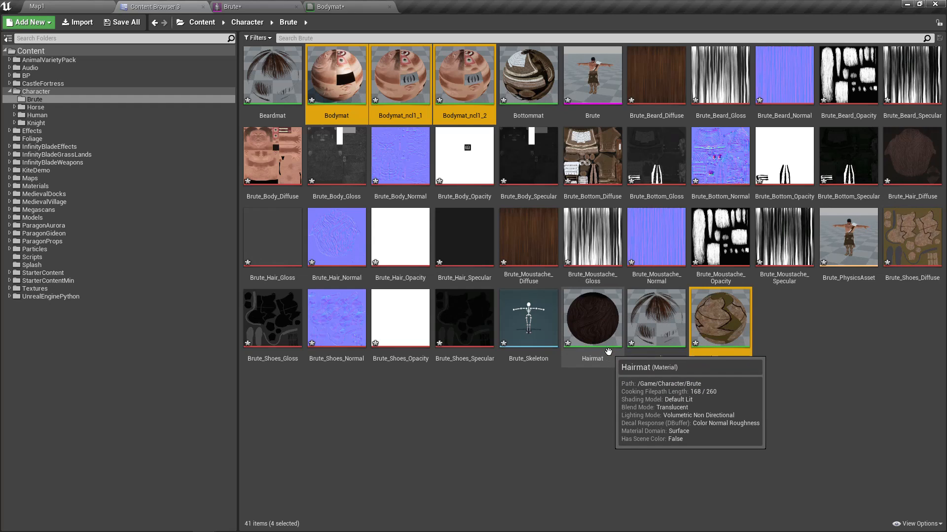
mouse_move(528, 121)
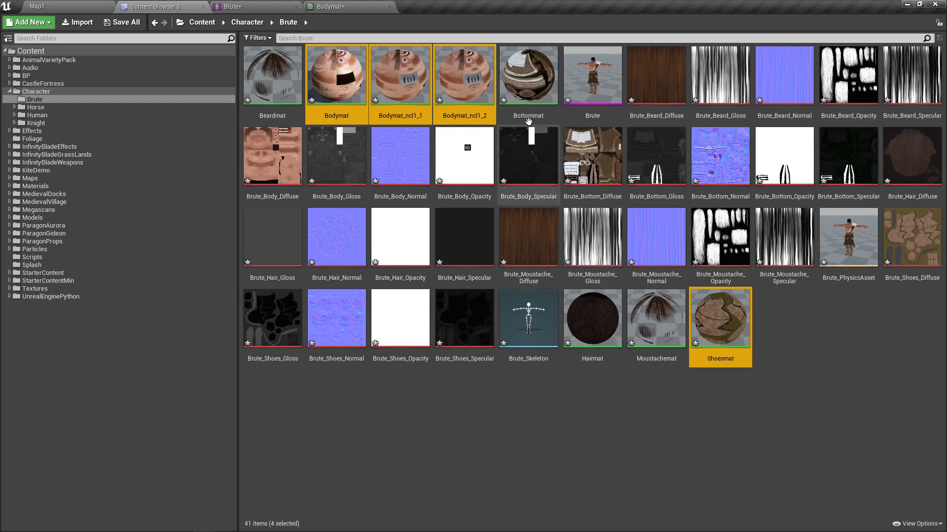
click(527, 75)
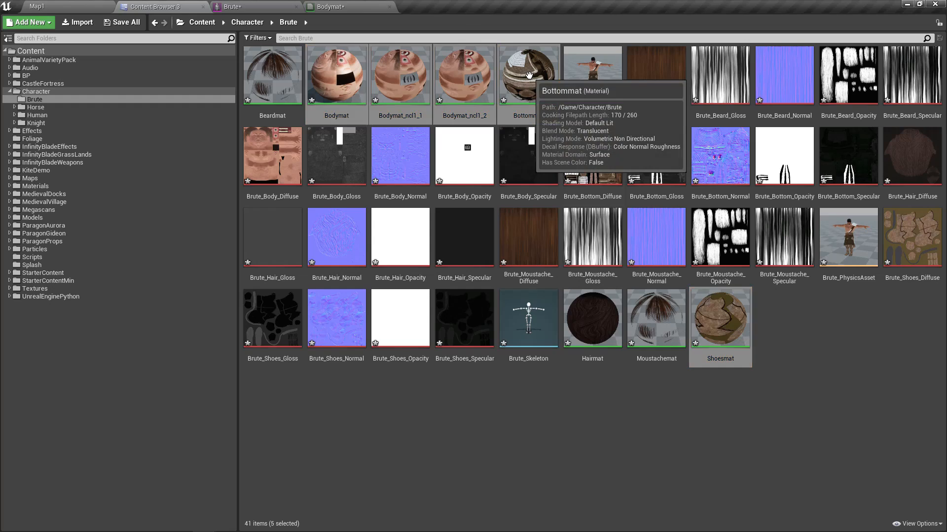
right_click(527, 74)
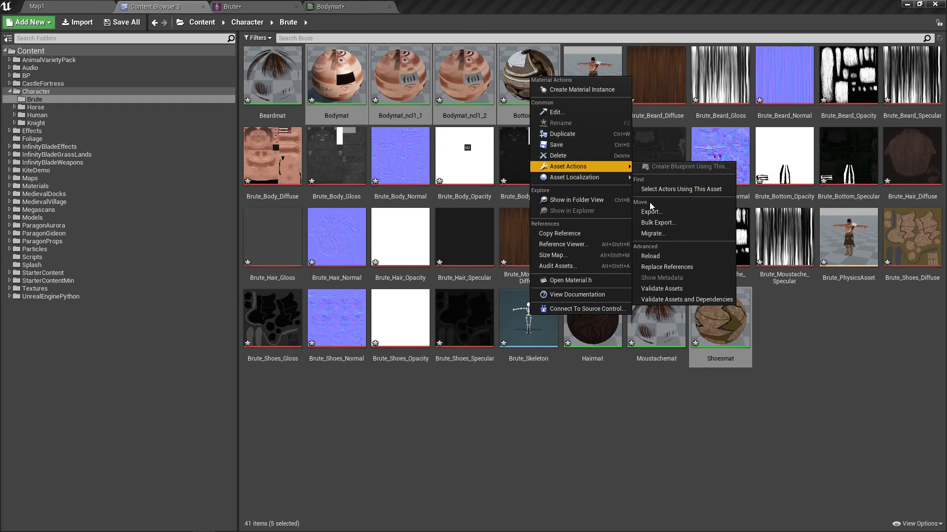
mouse_move(657, 223)
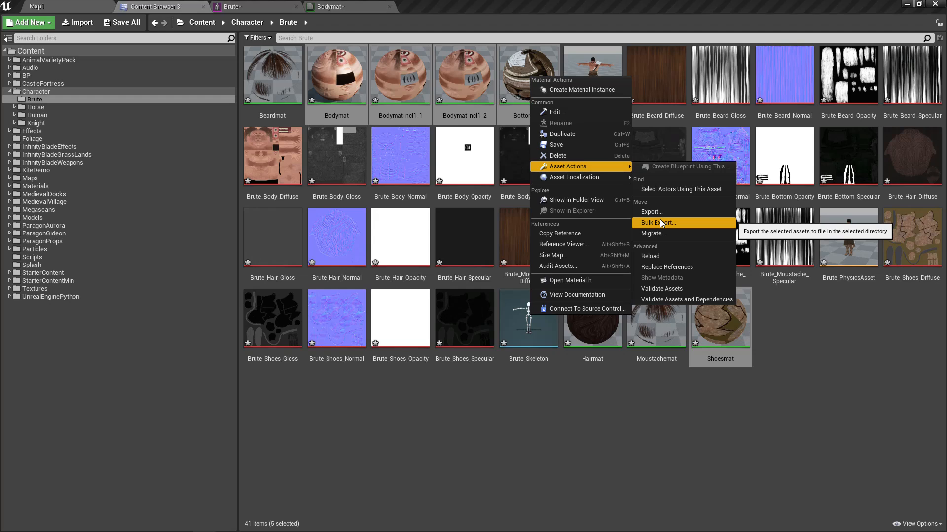
mouse_move(542, 408)
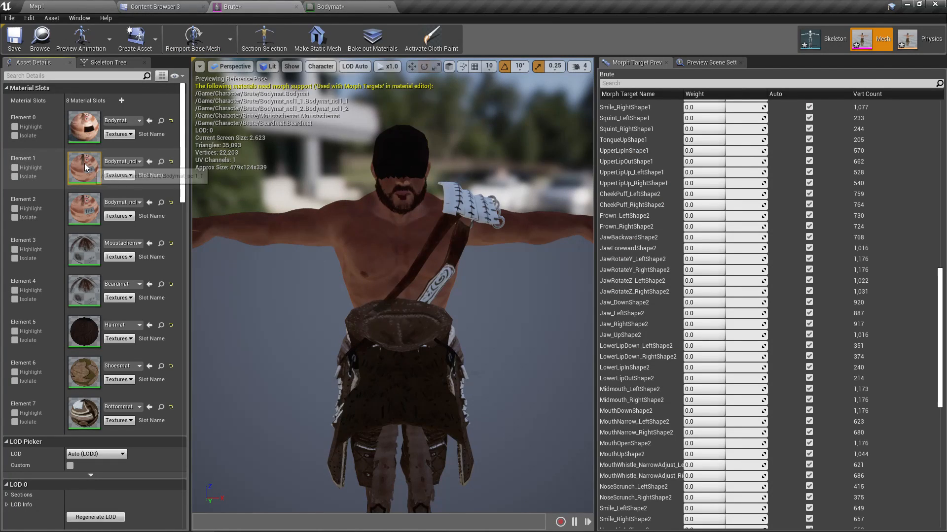
Step: Set Bodymat_ncl1_1's Blend Mode to Opaque, keep the changes, and close the Bodymat editor
double_click(84, 167)
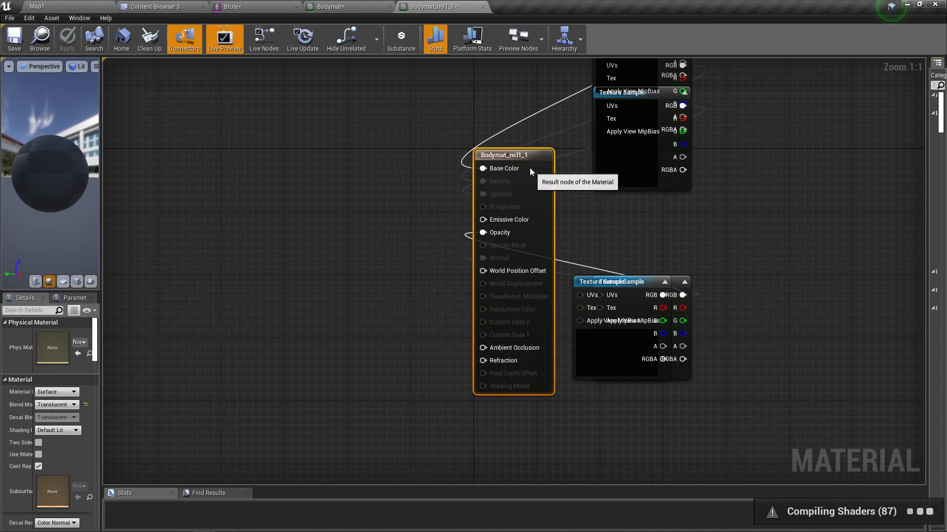
click(56, 404)
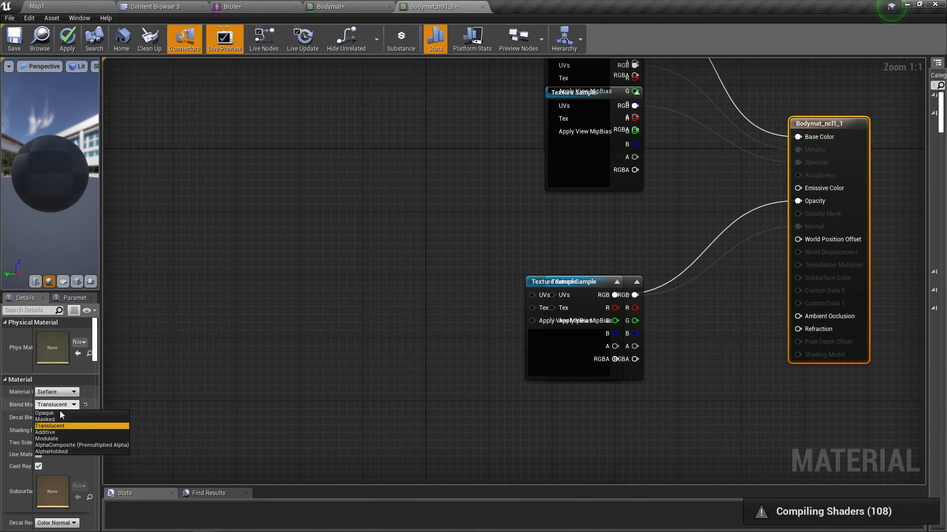
click(44, 414)
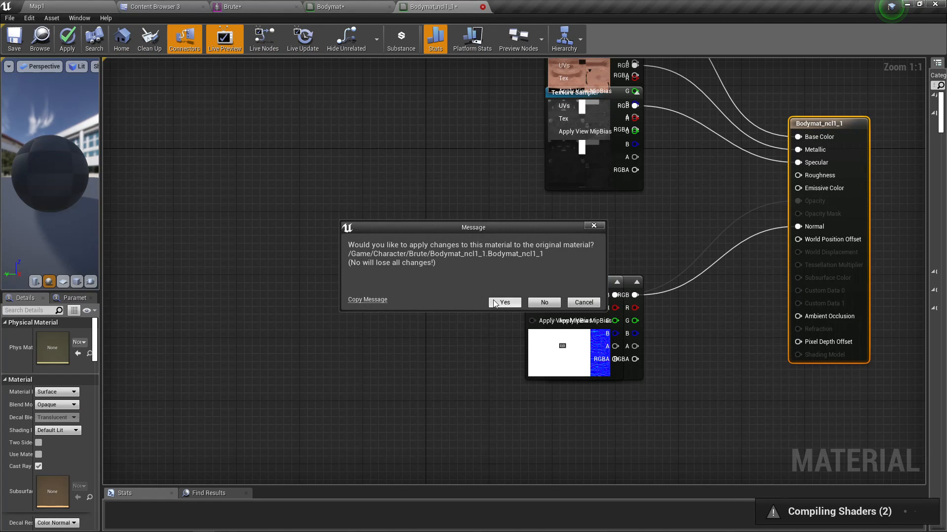
click(504, 302)
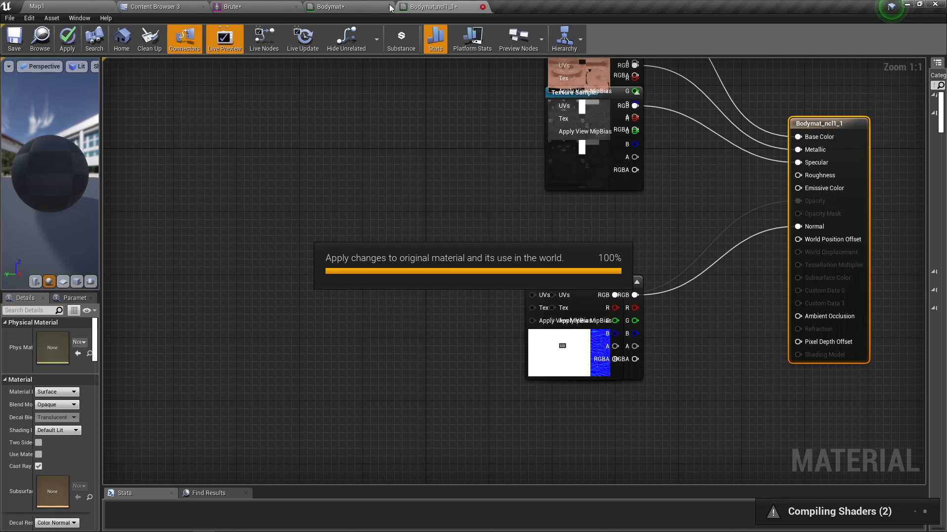
click(233, 7)
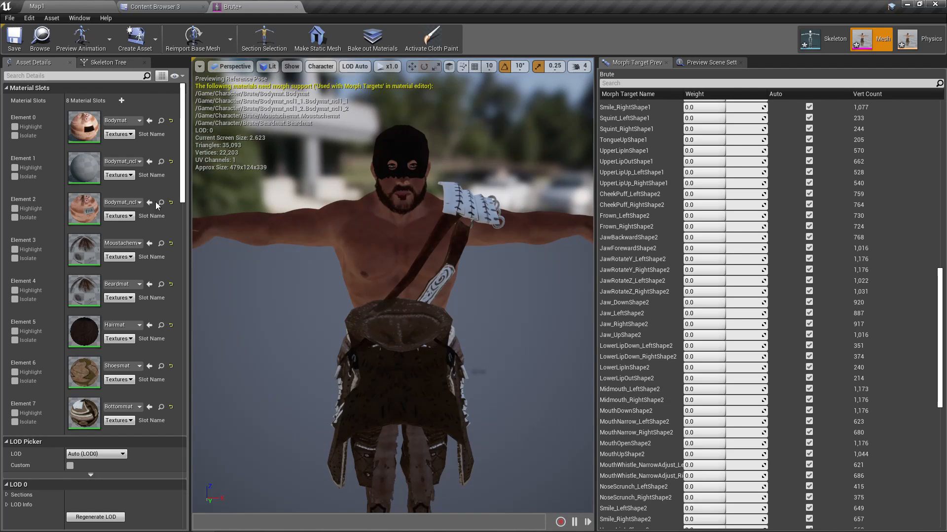
Step: Set Bodymat_ncl1_2's Blend Mode to Opaque and apply it to the original material
double_click(84, 209)
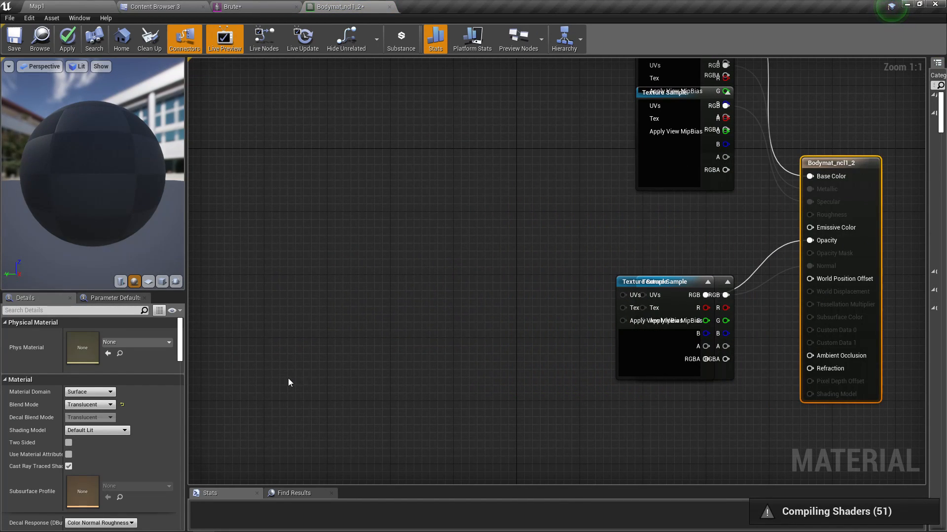
click(89, 404)
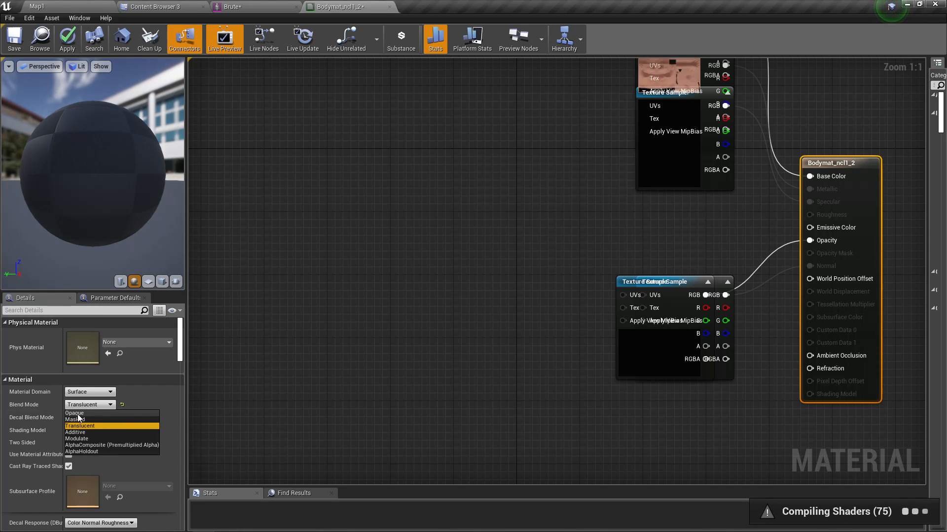
click(75, 414)
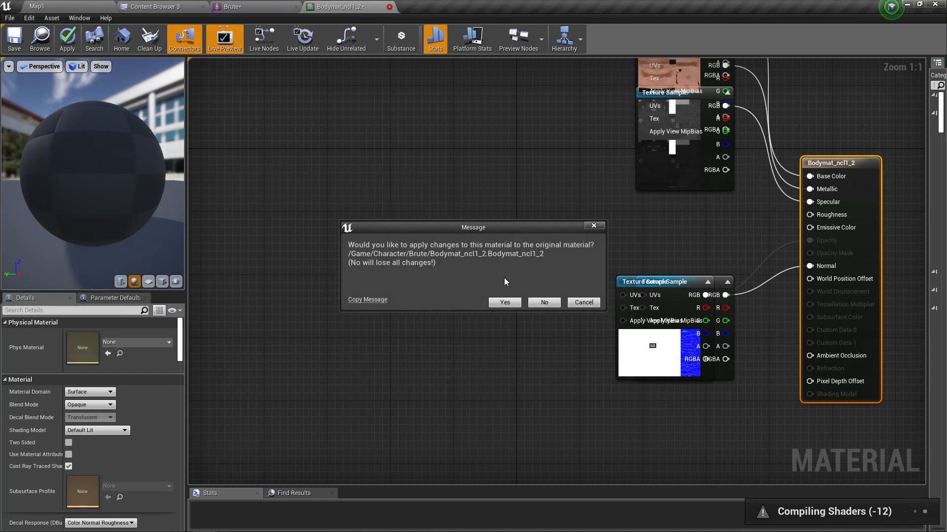
click(504, 303)
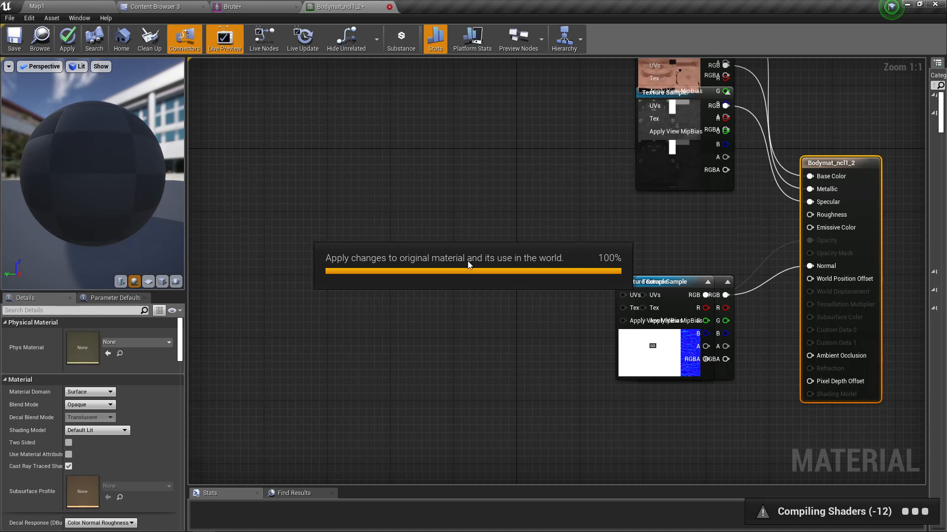
mouse_move(323, 115)
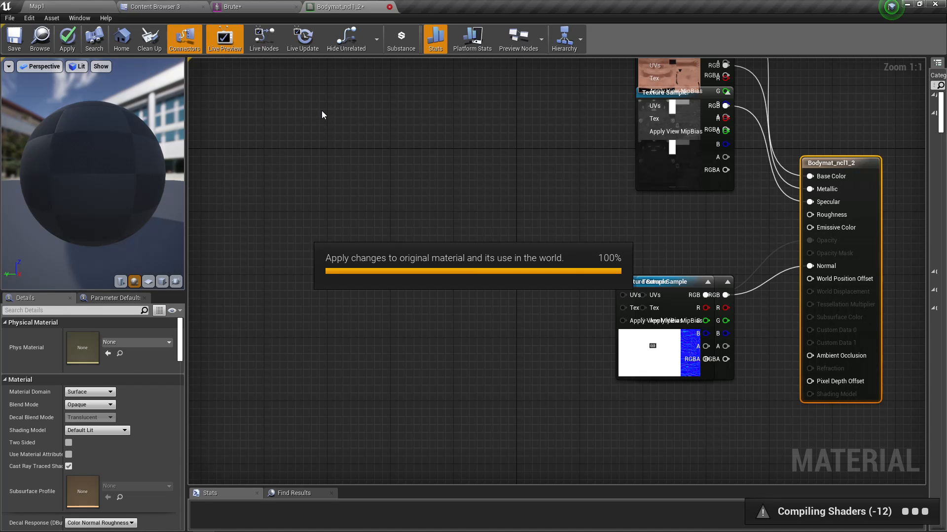
click(229, 7)
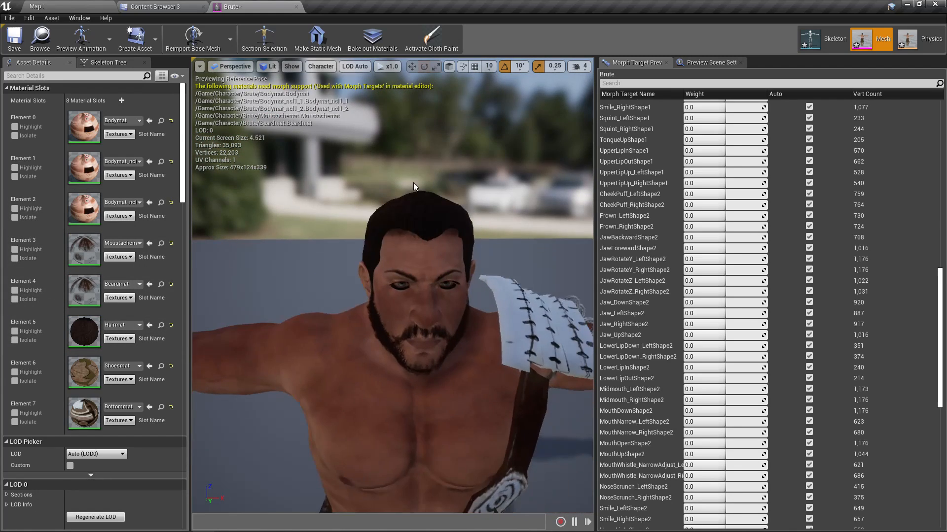
Step: Zoom the Brute preview in on the character's face and chest skin
scroll(down, 3)
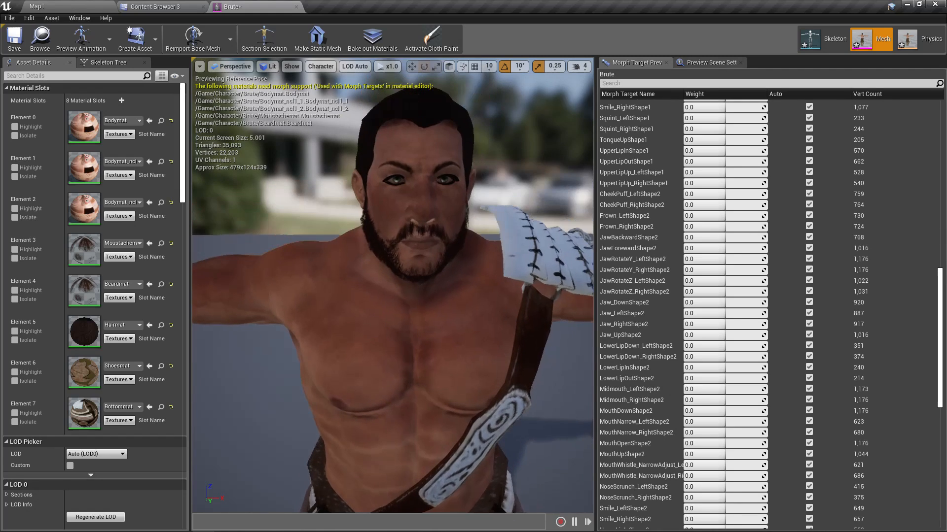
mouse_move(85, 374)
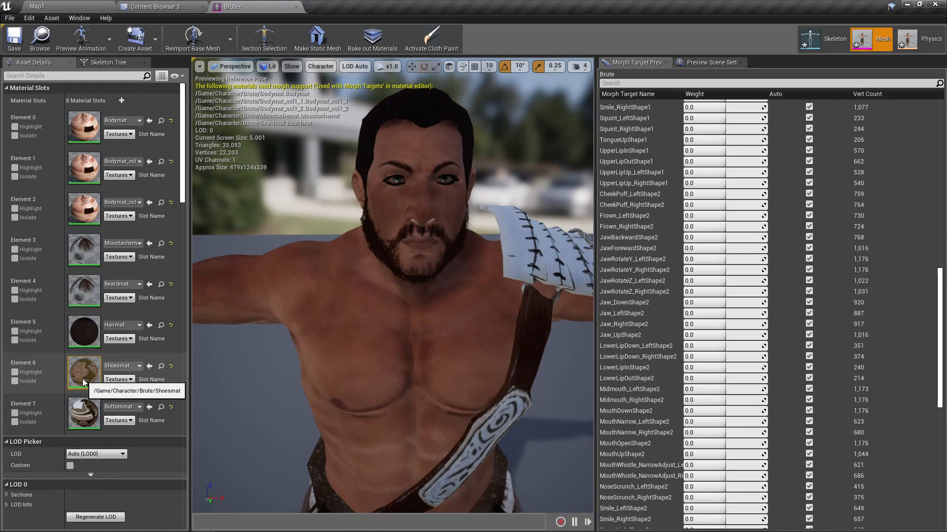
mouse_move(83, 331)
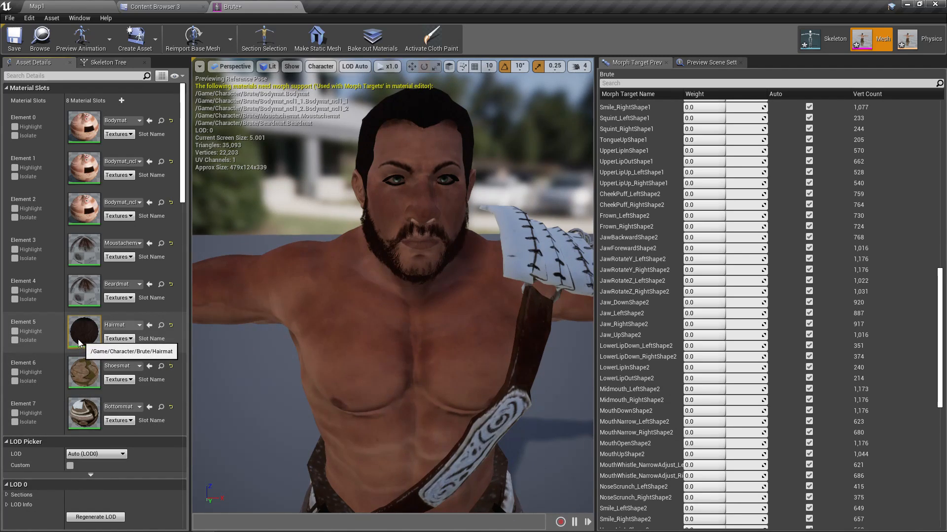
Step: Switch the Shoesmat material's Blend Mode to Opaque, apply it, and go back to the Brute preview
double_click(84, 374)
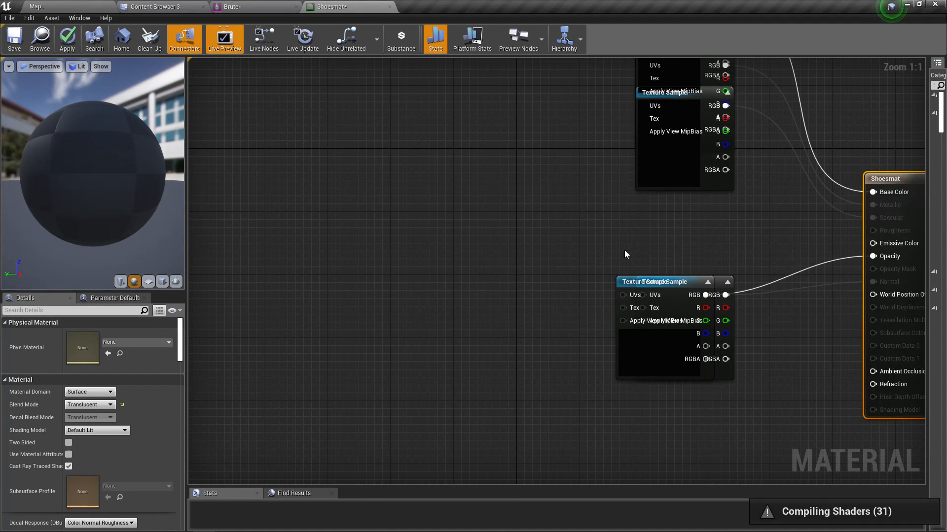
click(90, 405)
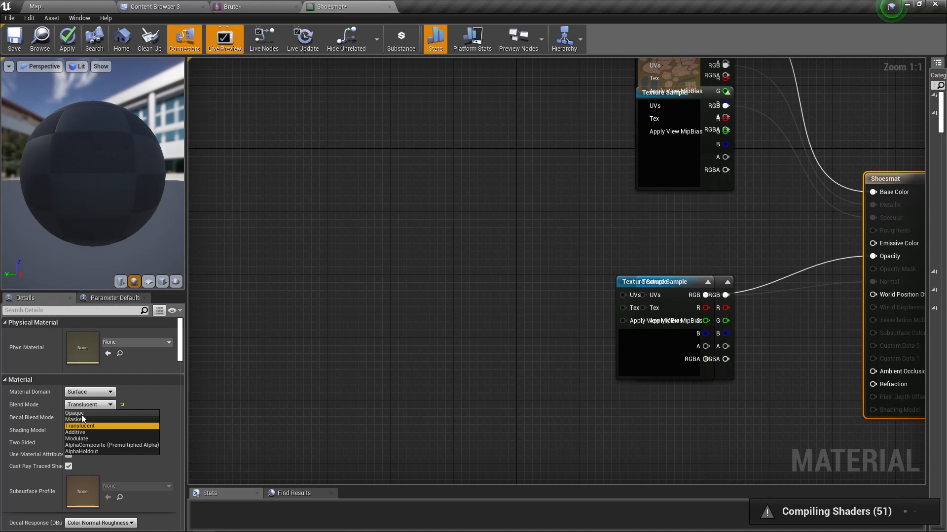
click(75, 413)
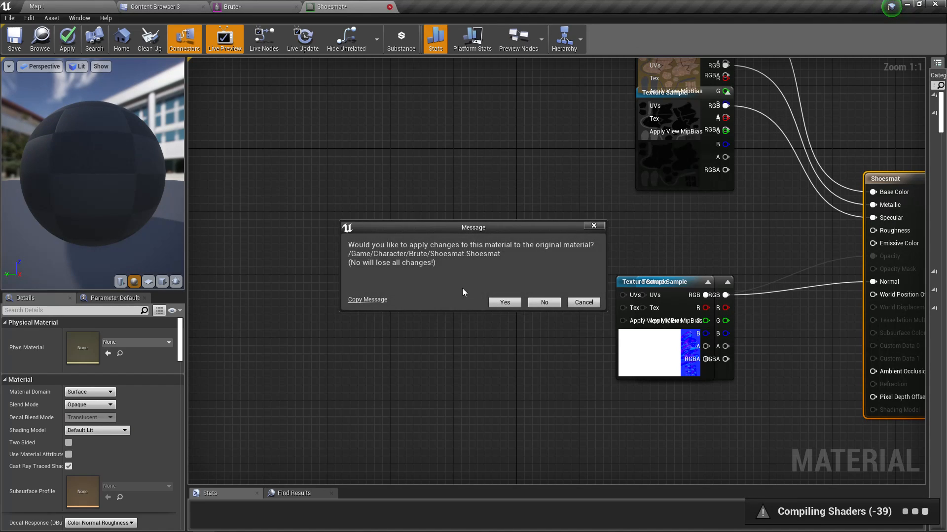
click(503, 302)
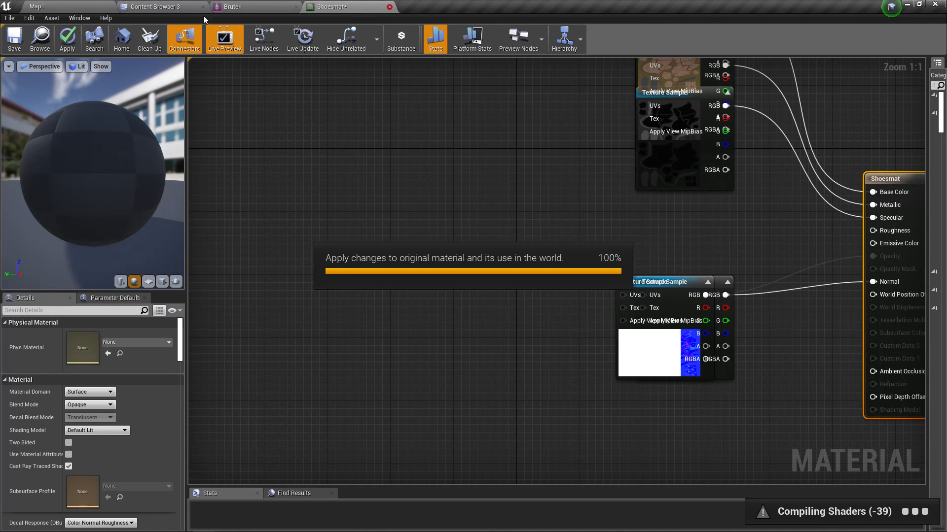
mouse_move(239, 5)
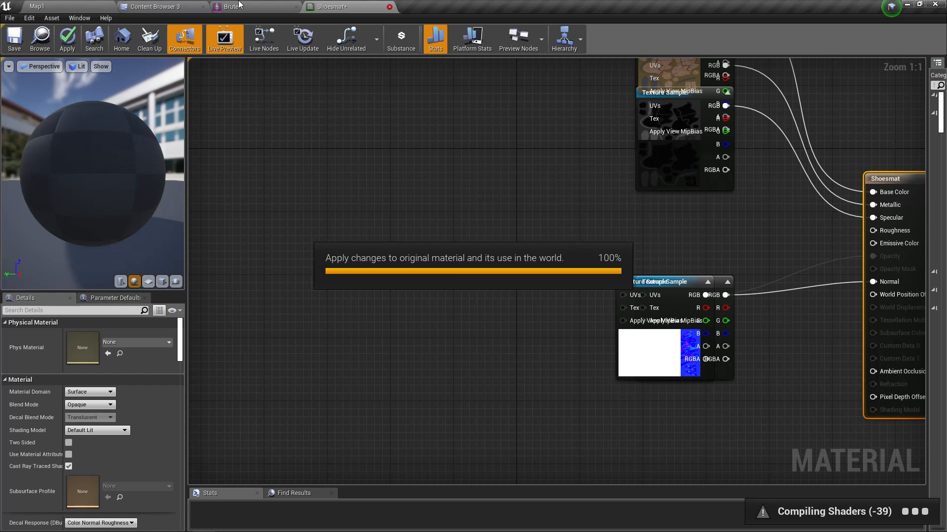
click(229, 6)
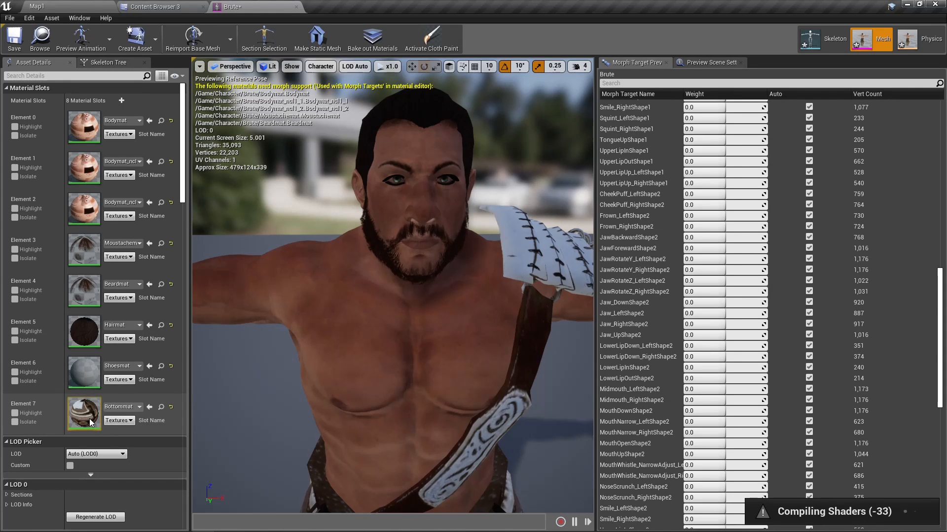
Step: Change the Bottommat material's Blend Mode from translucent to Opaque and apply it to the original
double_click(84, 406)
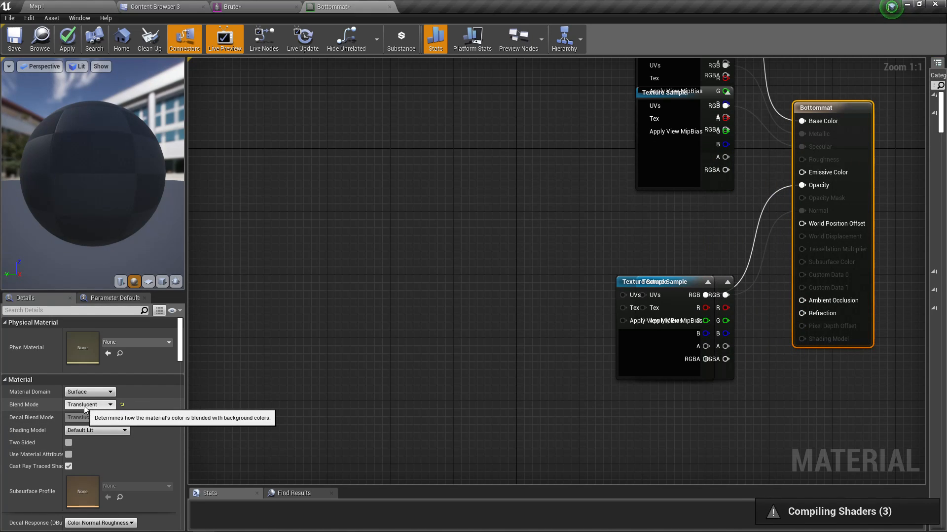
click(87, 404)
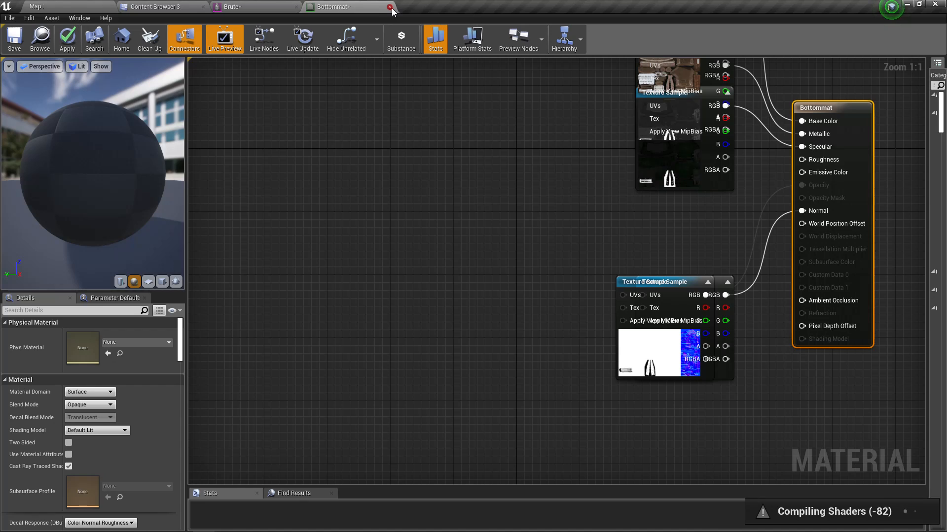
click(68, 38)
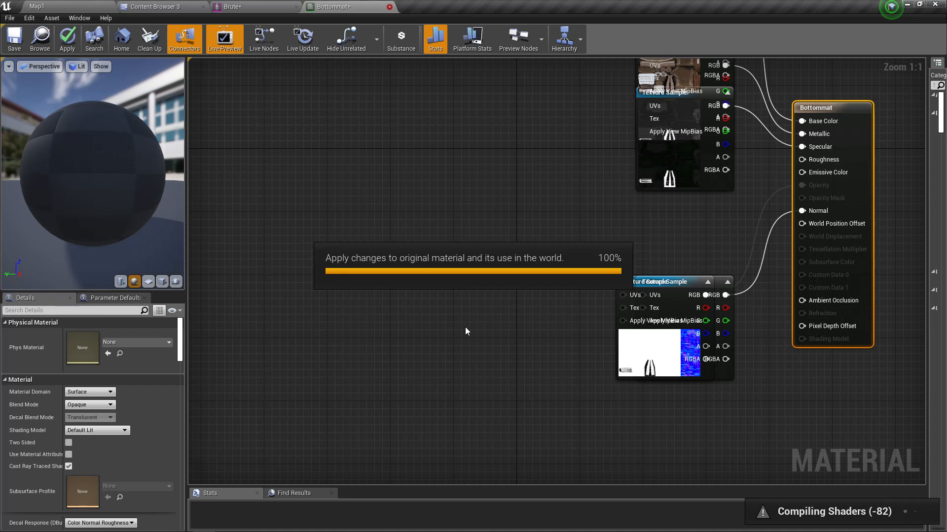
mouse_move(269, 5)
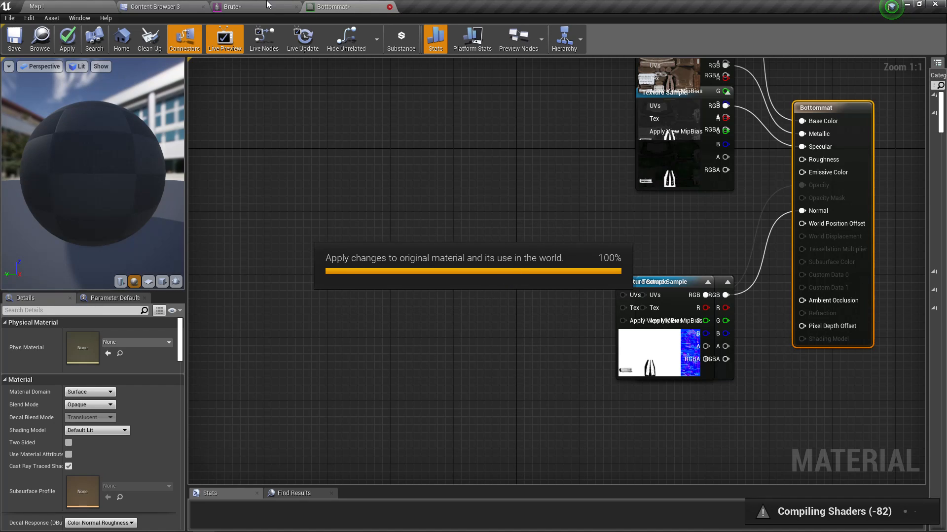
Step: Inspect the Brute mesh preview and skeleton editor to confirm body, clothing and hair render opaque
click(232, 6)
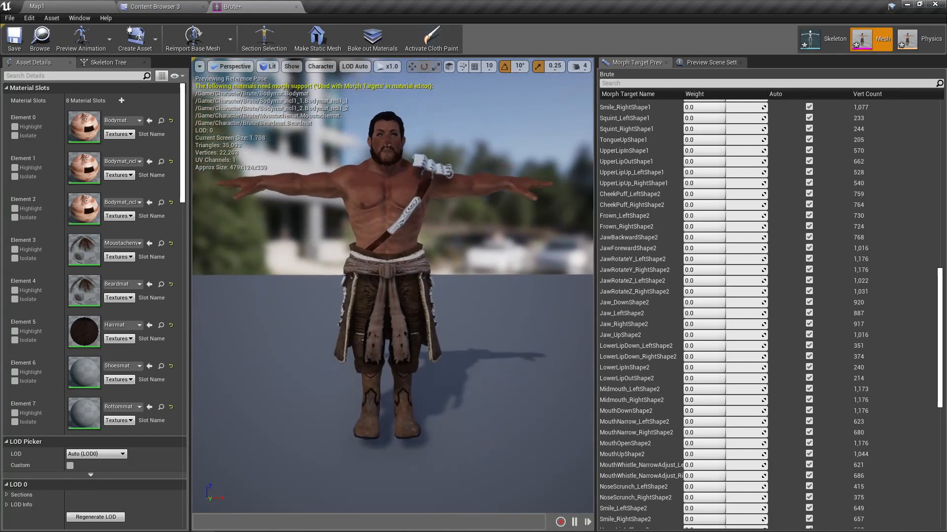
scroll(down, 3)
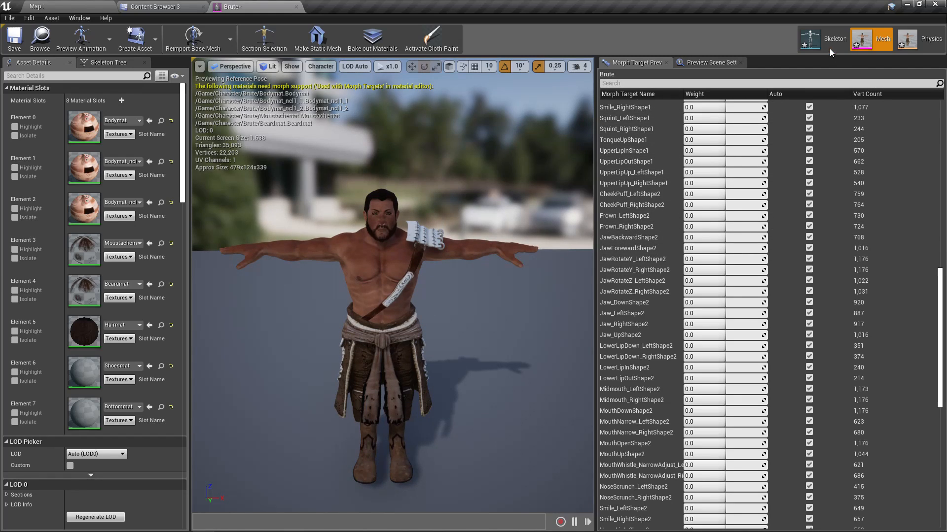
click(834, 39)
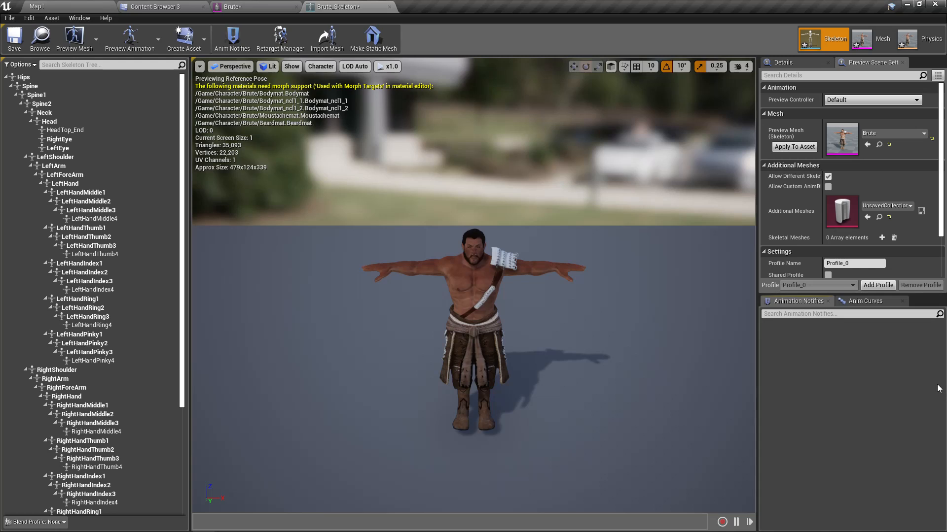
mouse_move(723, 344)
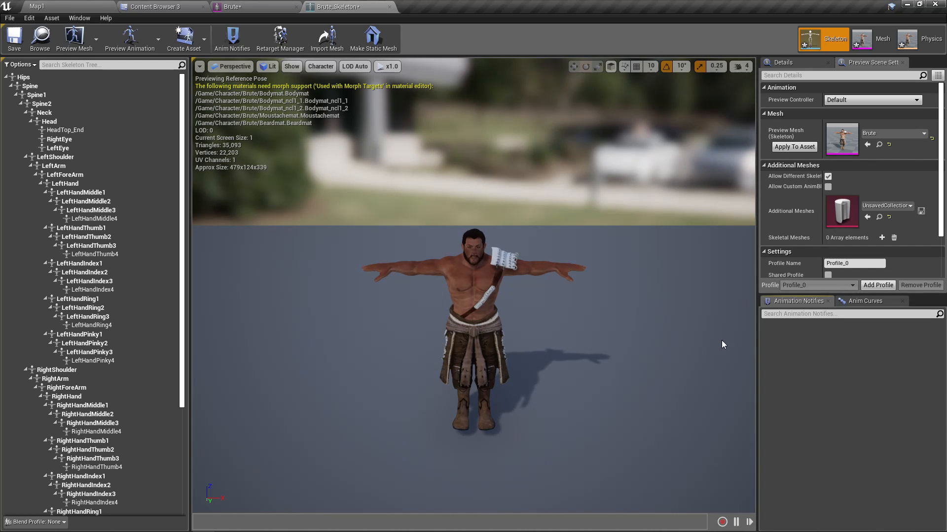
scroll(up, 3)
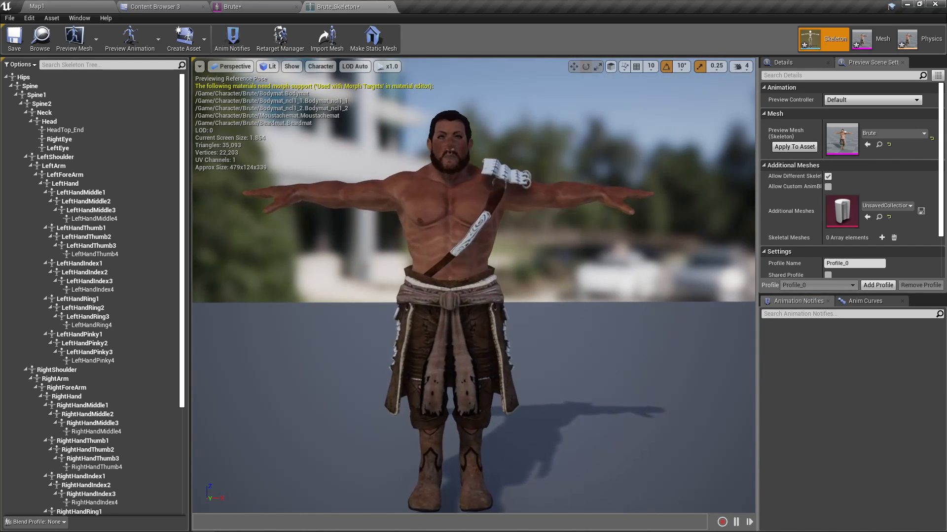
scroll(down, 3)
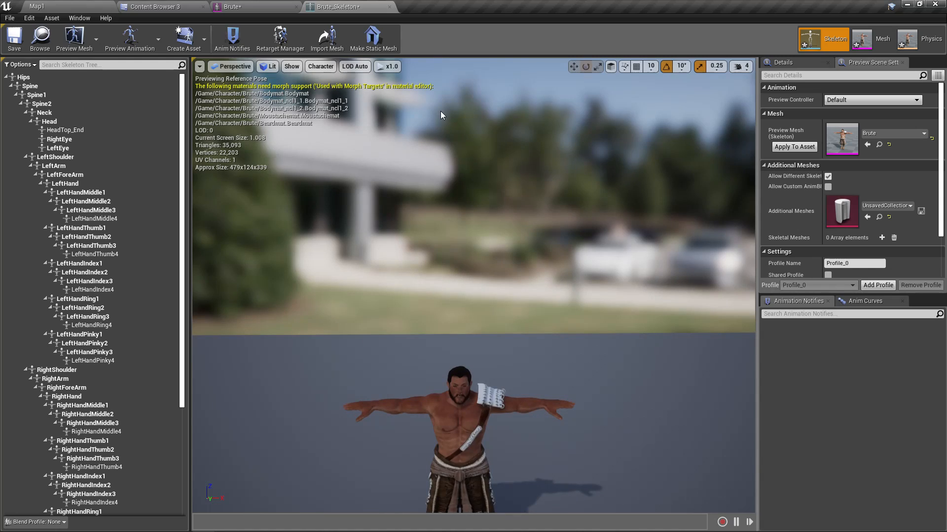
click(883, 39)
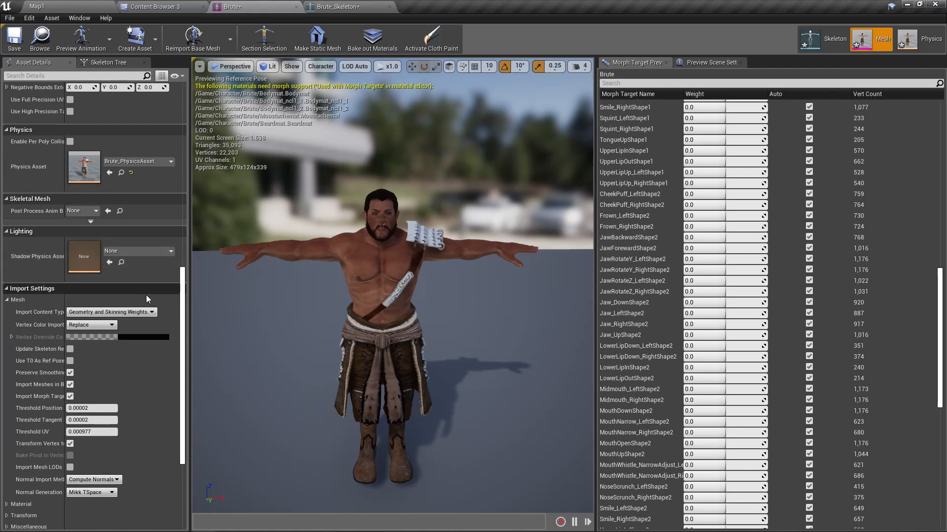
scroll(down, 3)
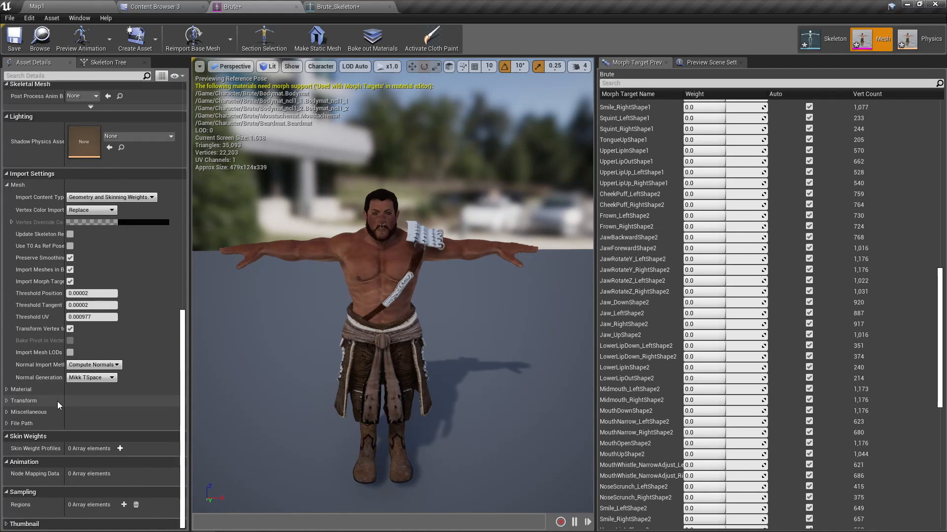
mouse_move(119, 463)
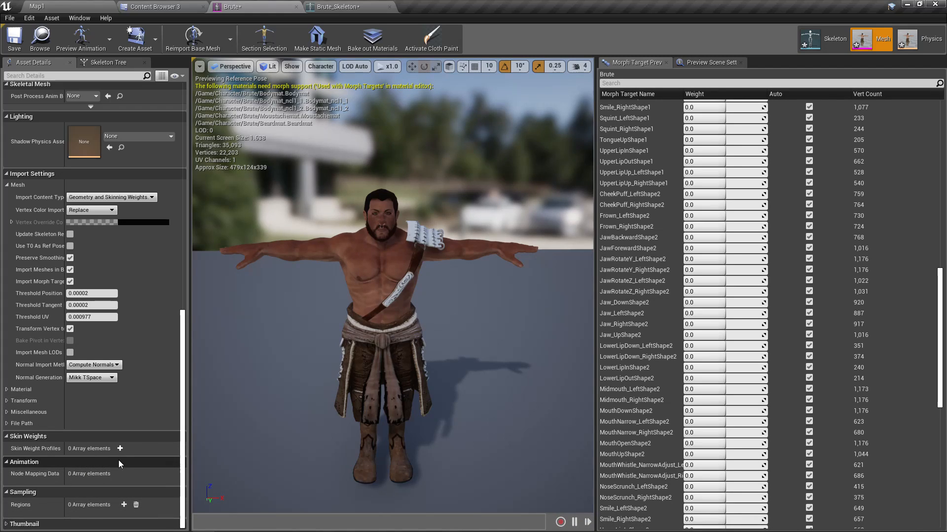
mouse_move(118, 352)
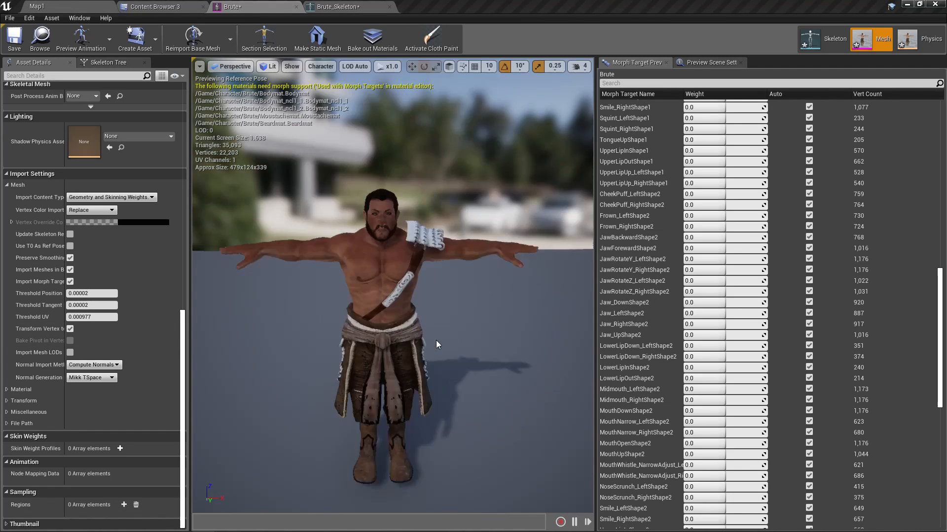
Step: Download Mixamo's Idle animation on Brute as FBX, Without Skin
click(160, 7)
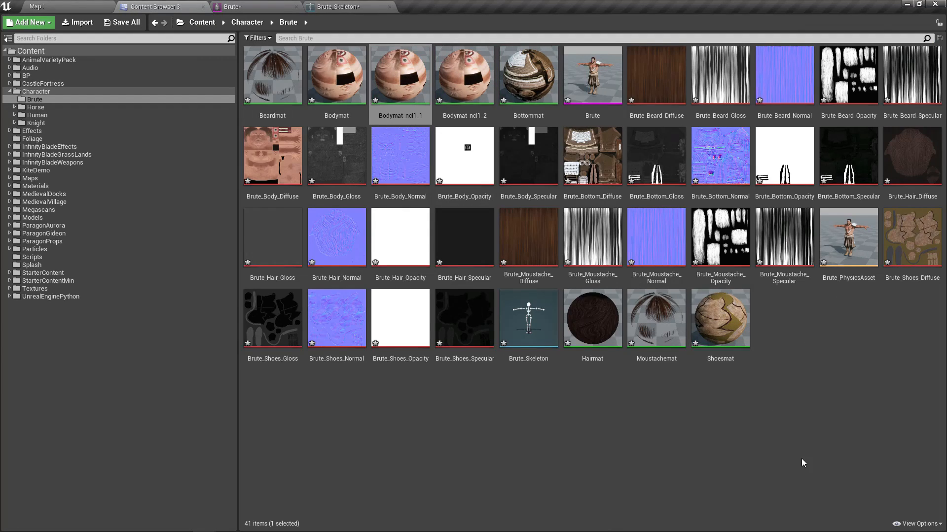
mouse_move(702, 407)
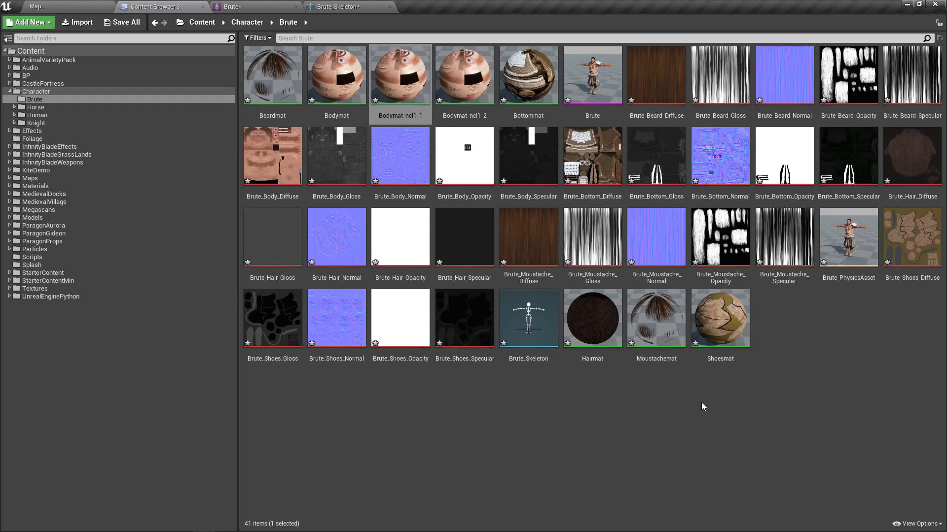
mouse_move(678, 391)
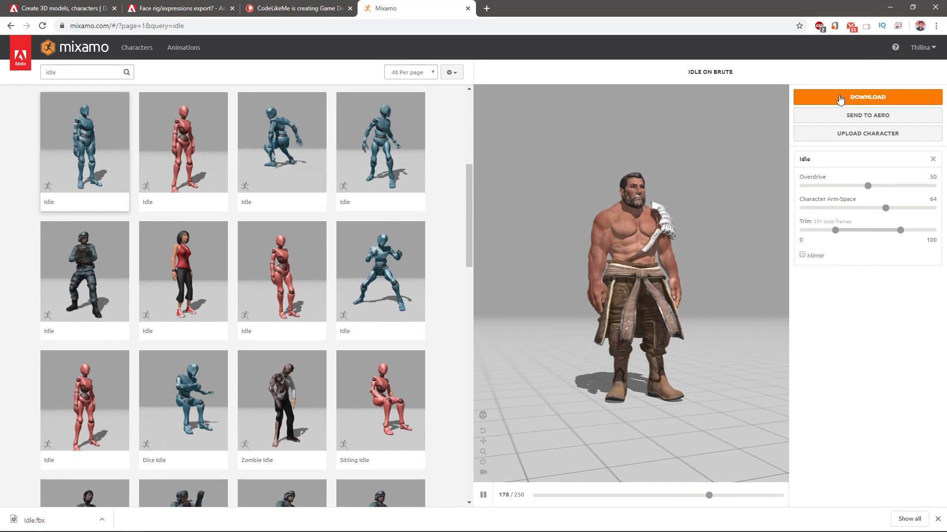
click(867, 96)
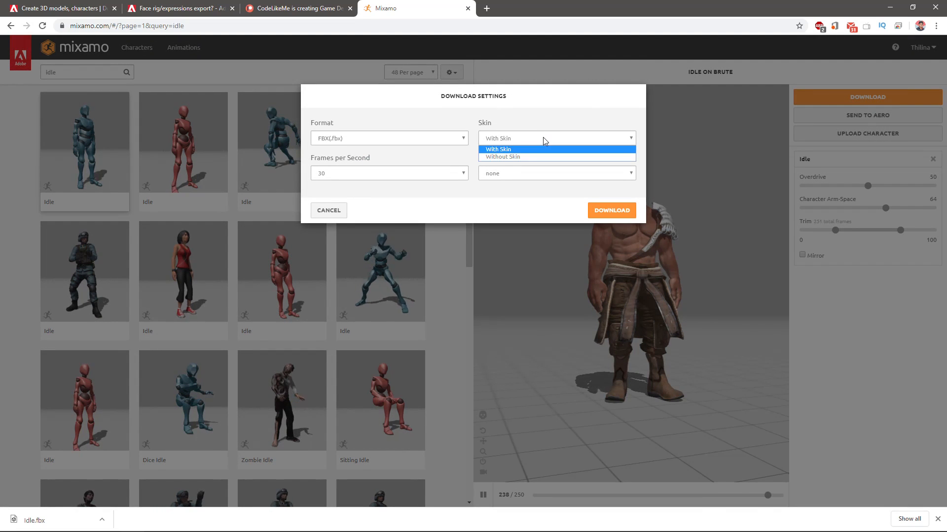
click(501, 157)
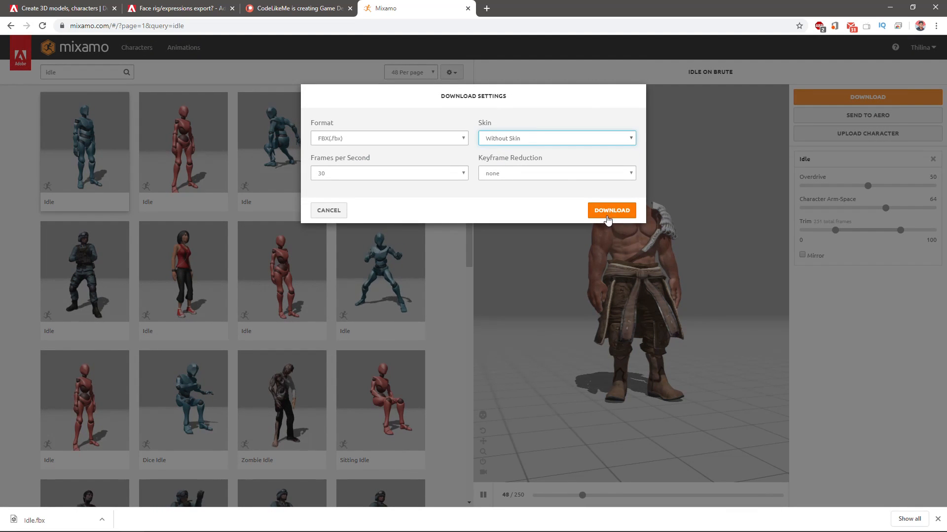
click(610, 210)
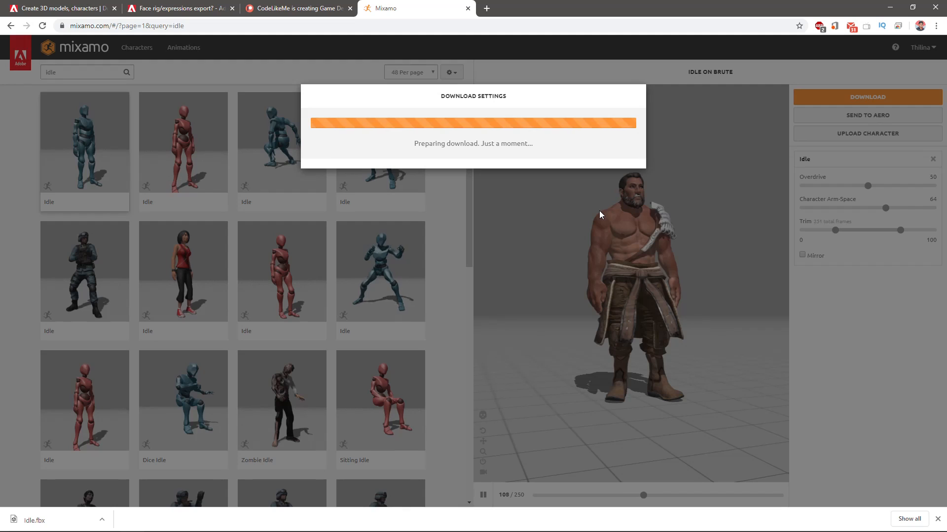
mouse_move(44, 330)
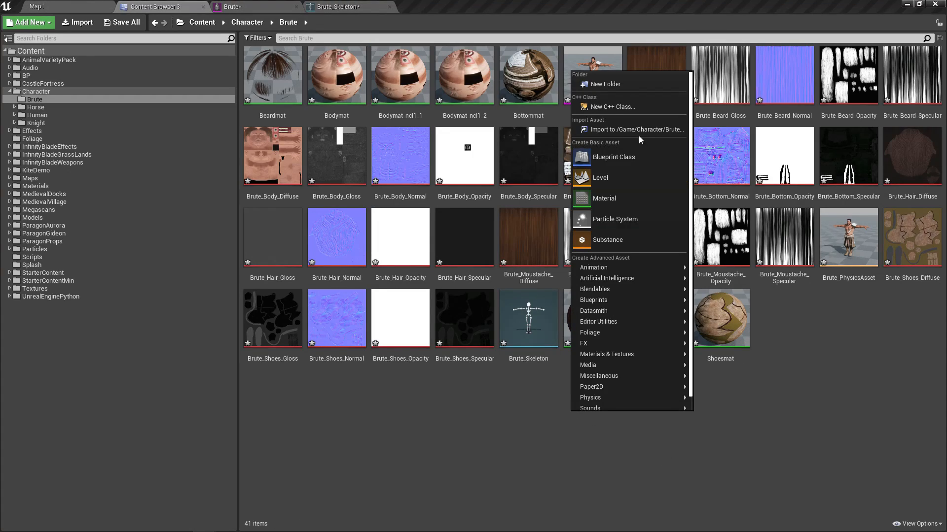
Step: Import Idle.fbx into a new Brute Animations folder on Brute_Skeleton with Animated Time length, then preview it
click(603, 84)
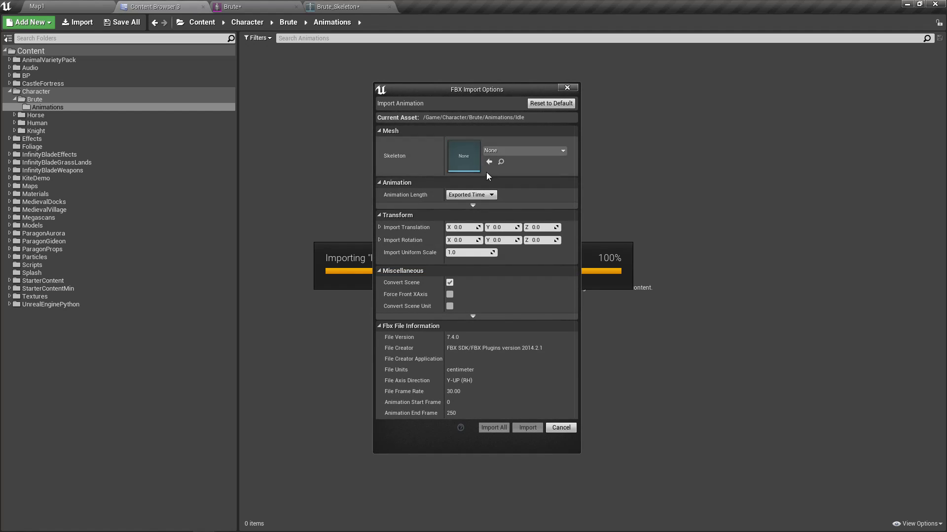
mouse_move(540, 277)
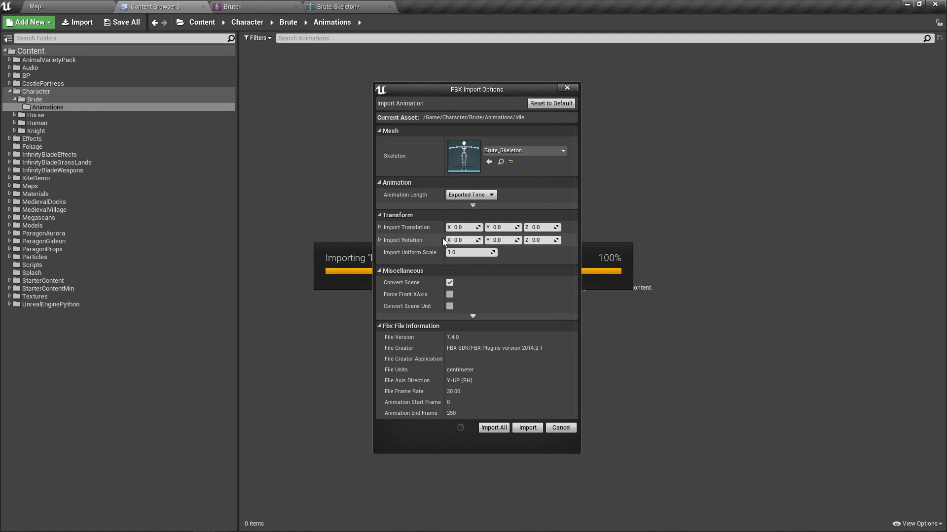
click(470, 195)
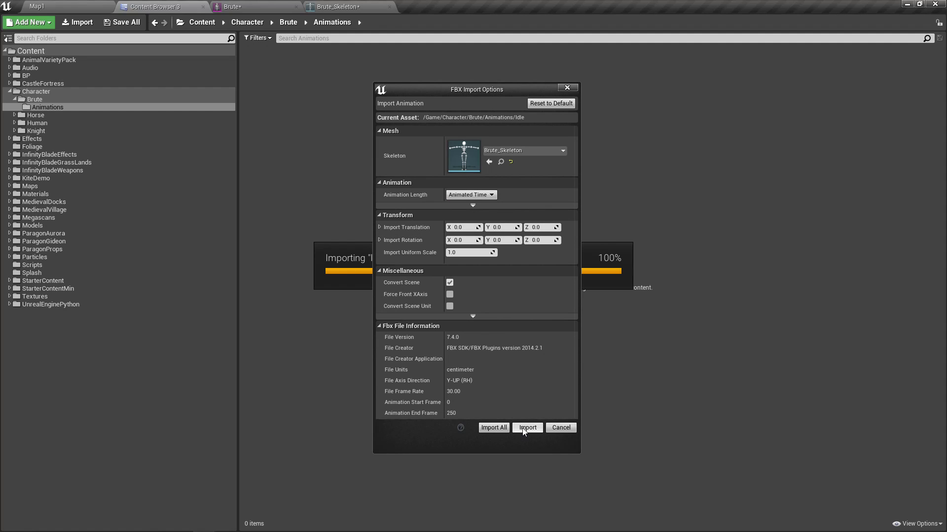
click(526, 428)
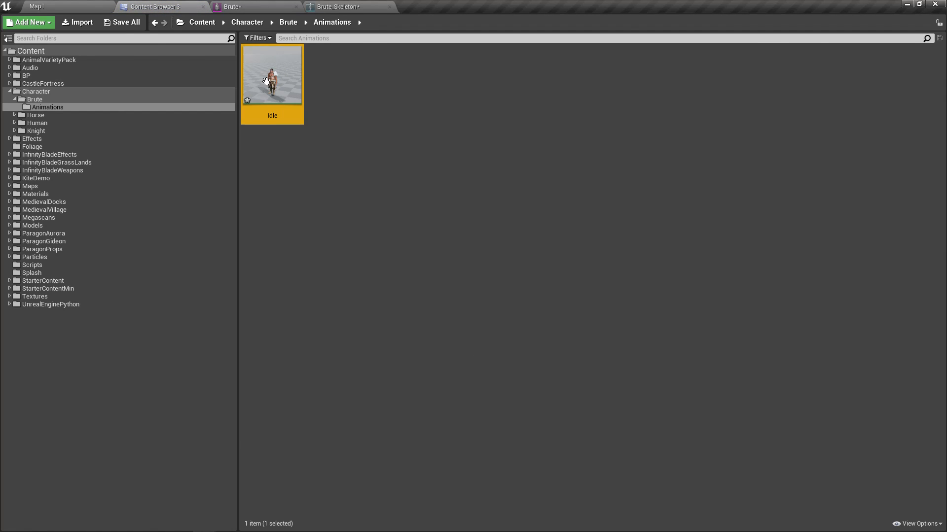
double_click(271, 74)
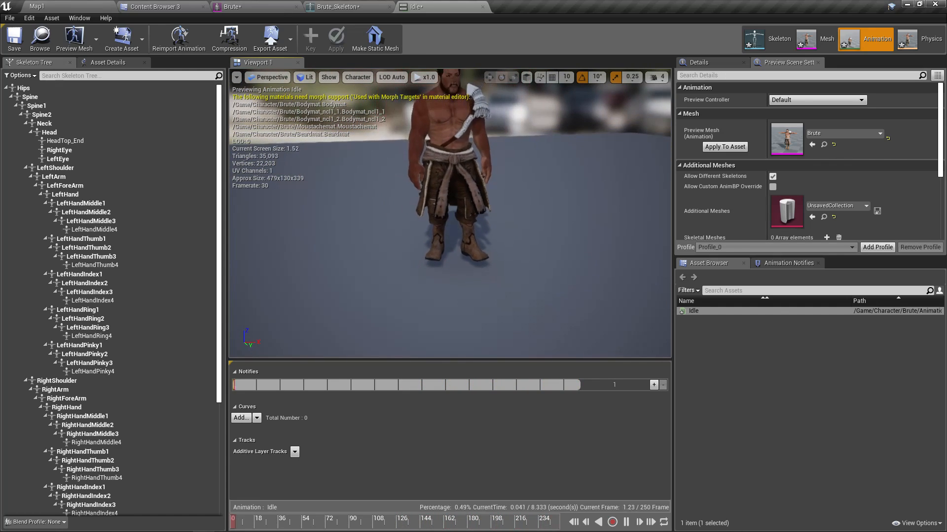
click(161, 7)
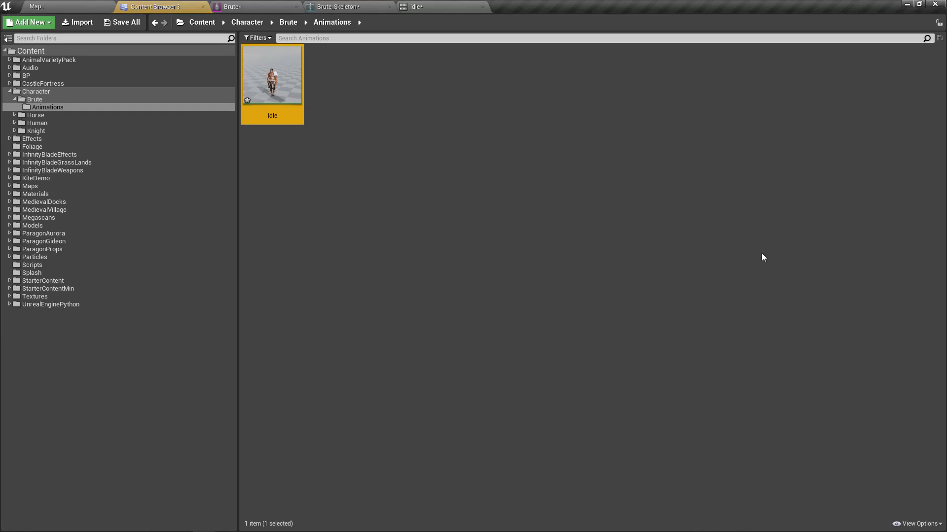
mouse_move(277, 83)
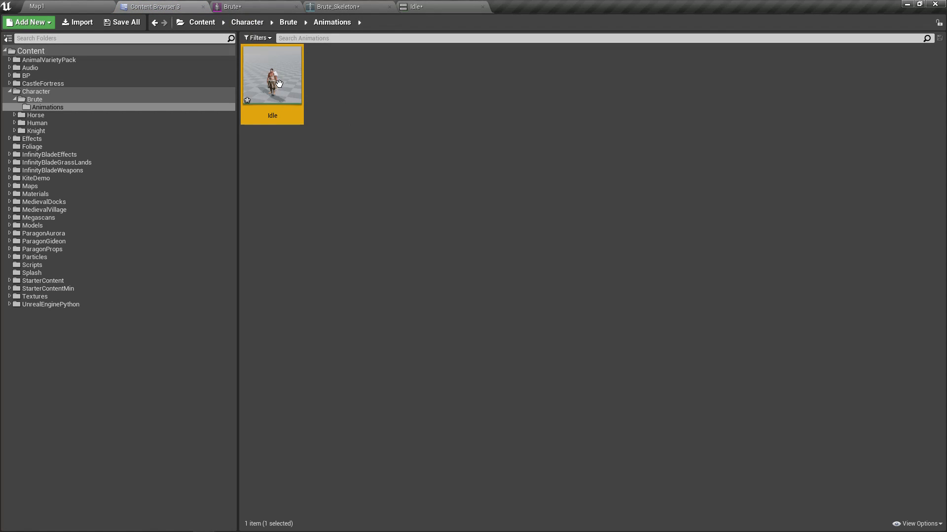
Step: Play the Map1 level to see the Brute idling in the landscape
click(36, 6)
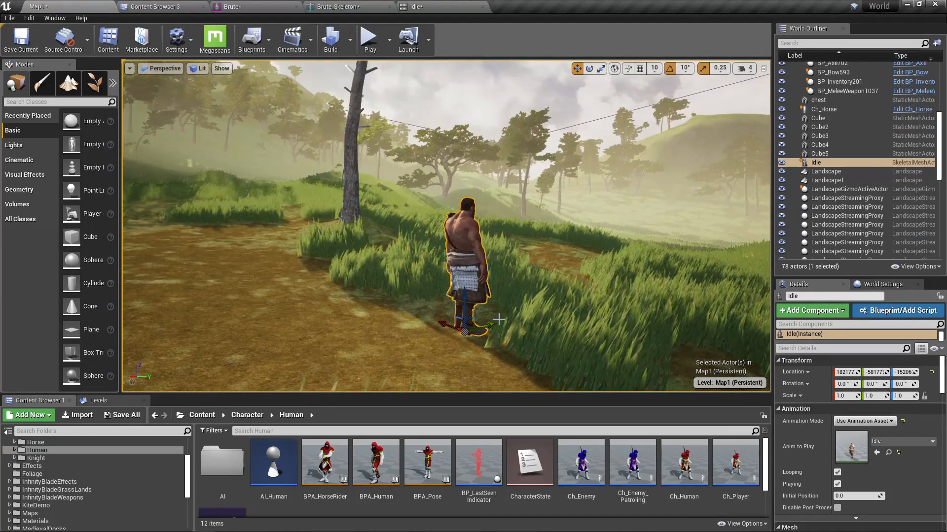
key(F11)
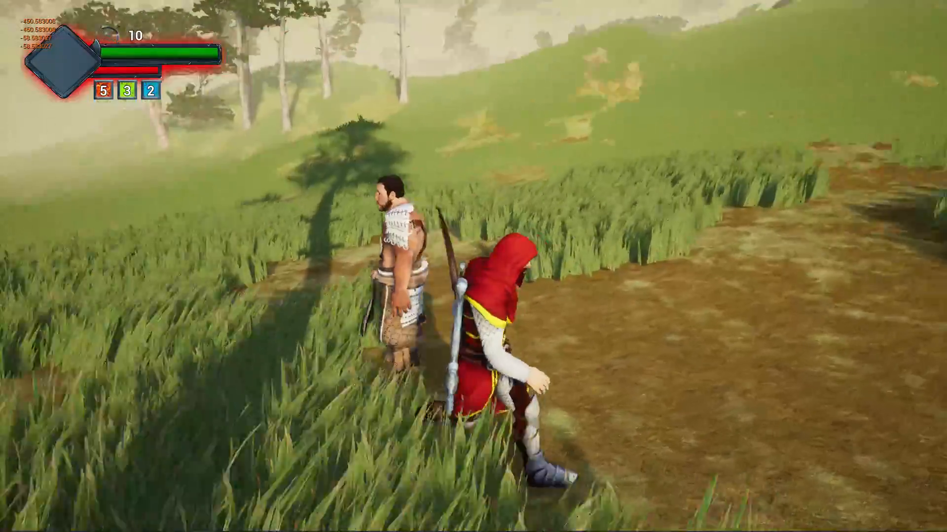
mouse_move(474, 266)
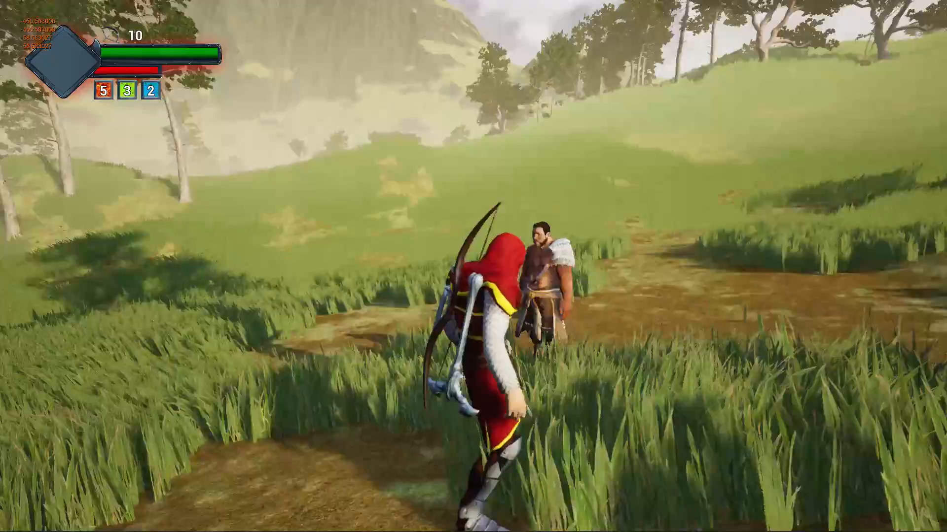
Step: Stop play, then browse CodeLikeMe's Patreon posts and return to its overview with membership tiers
key(w)
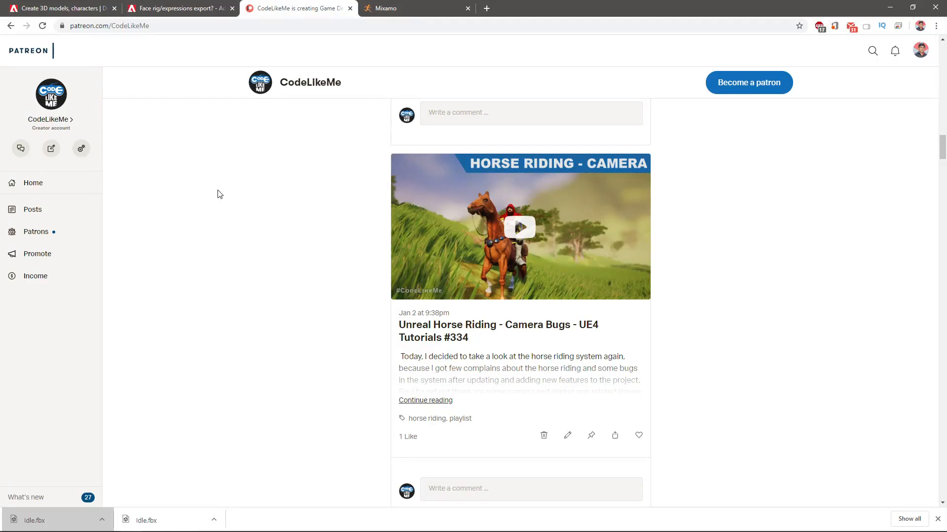
scroll(down, 3)
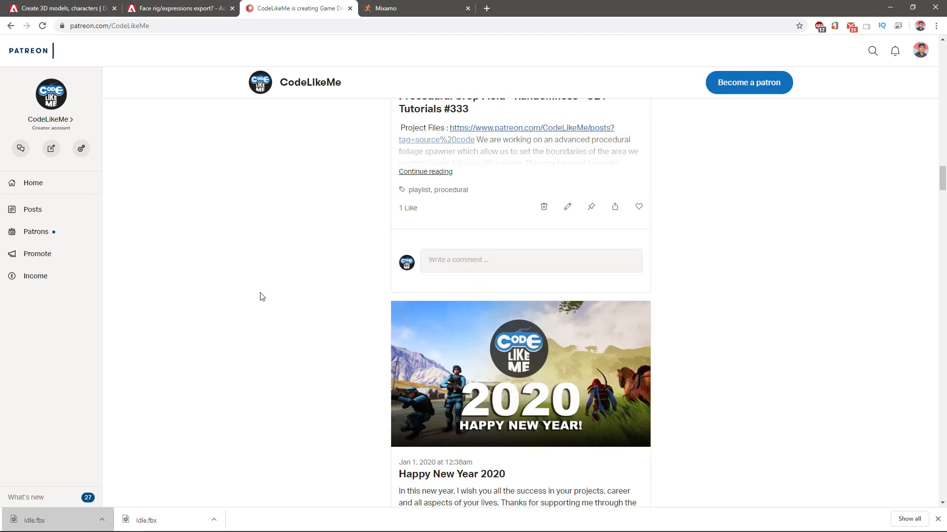
scroll(down, 3)
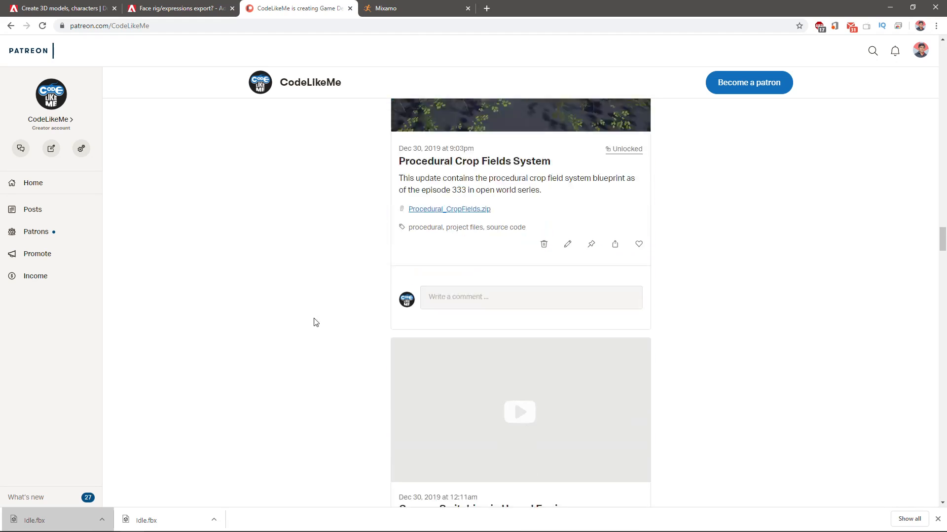
scroll(down, 3)
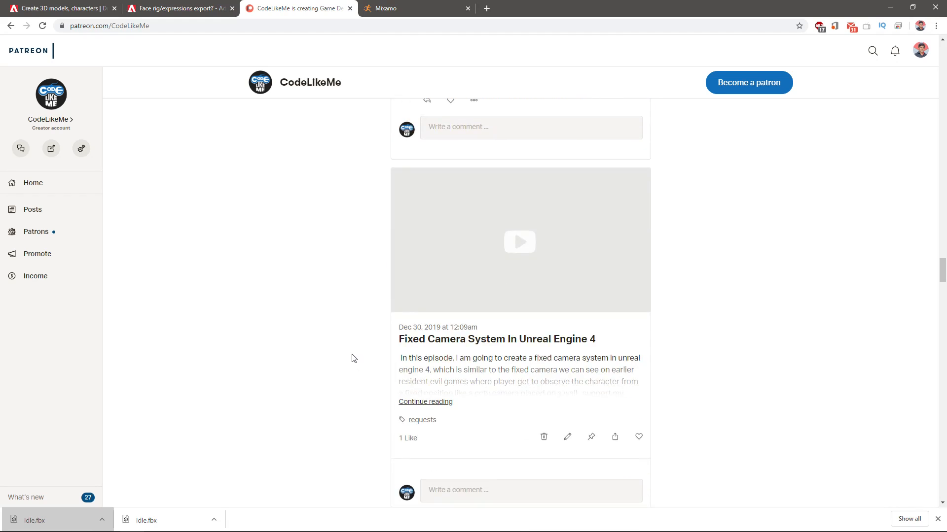
scroll(down, 3)
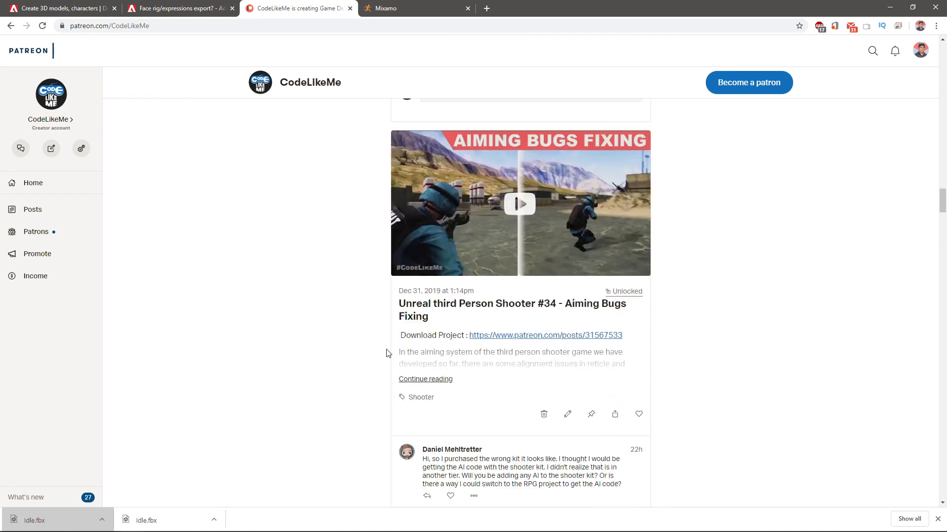
scroll(up, 3)
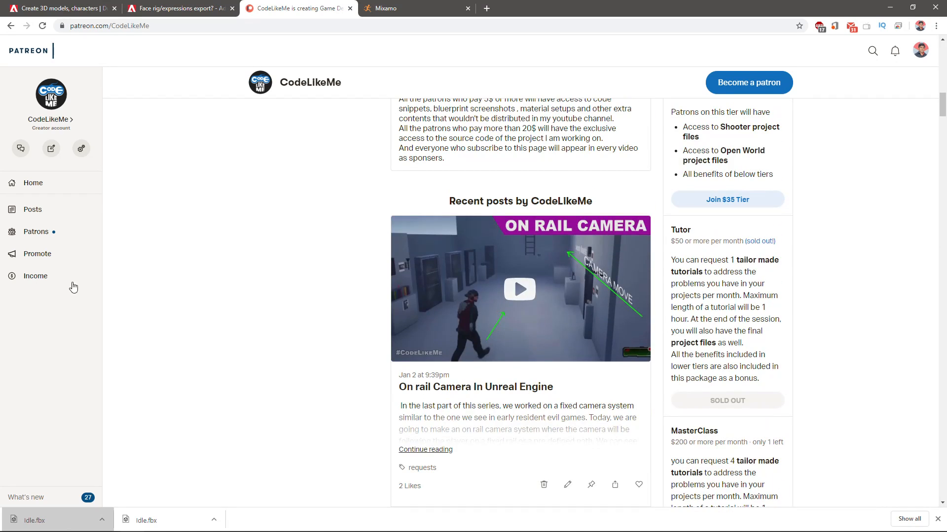
scroll(up, 3)
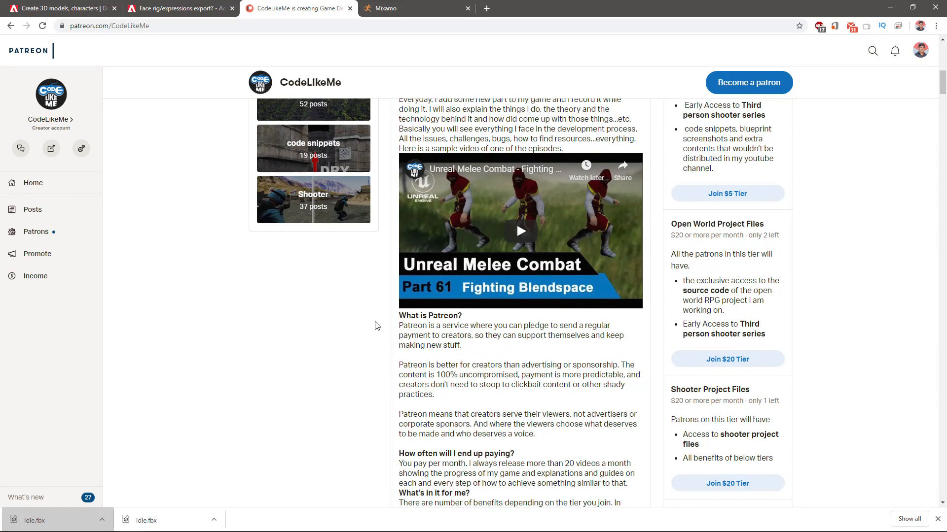
scroll(up, 3)
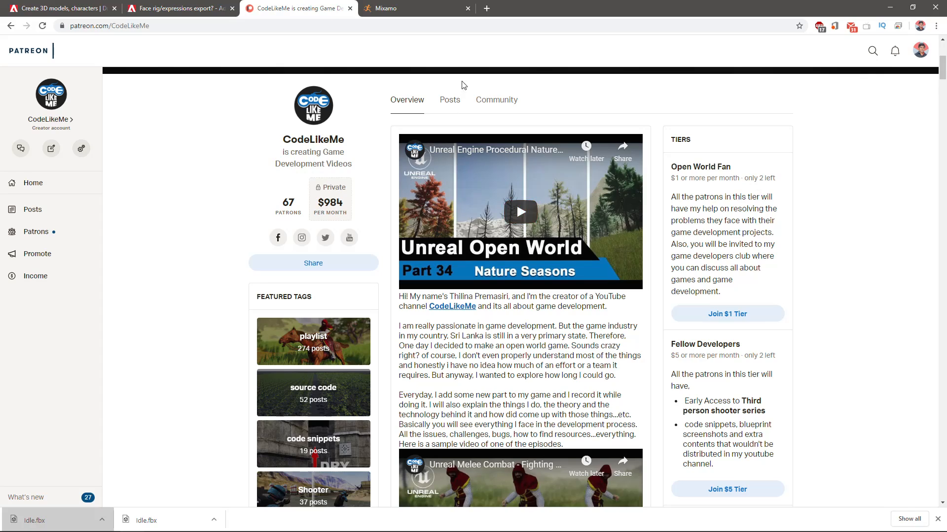
mouse_move(423, 57)
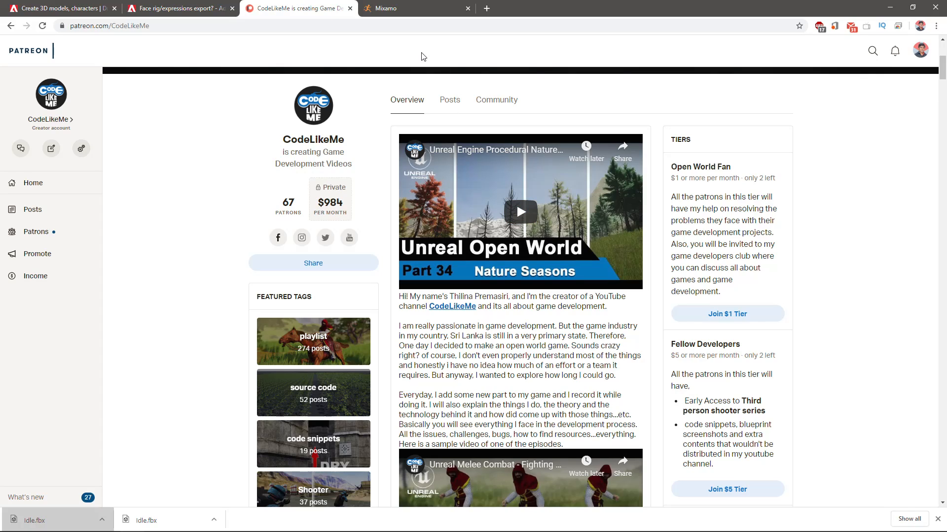